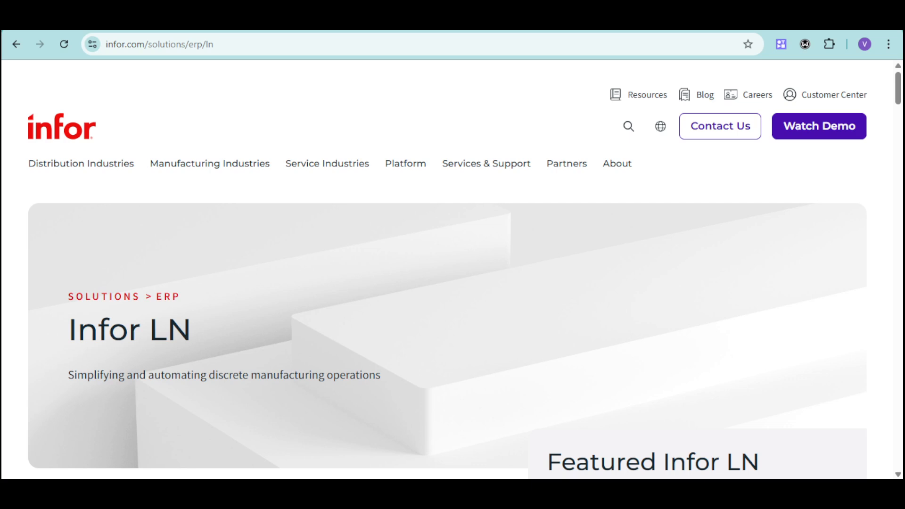
pyautogui.moveTo(670, 387)
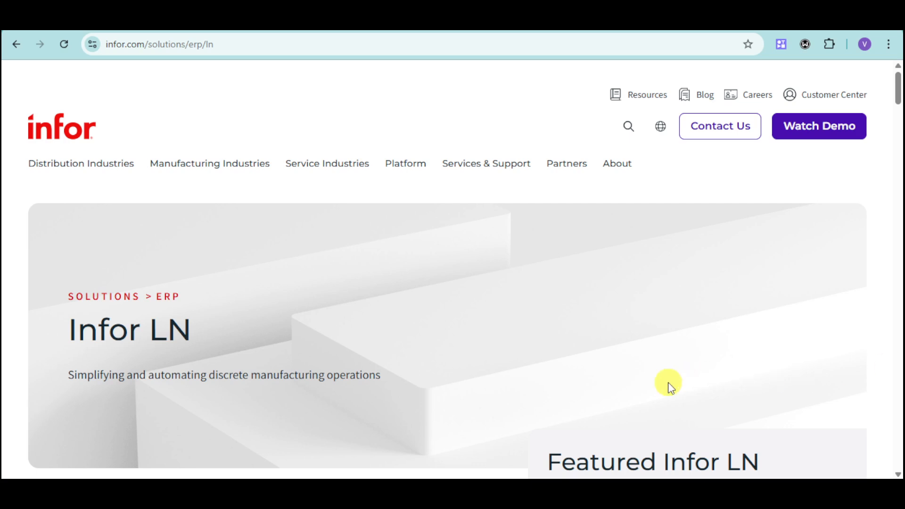
pyautogui.moveTo(664, 387)
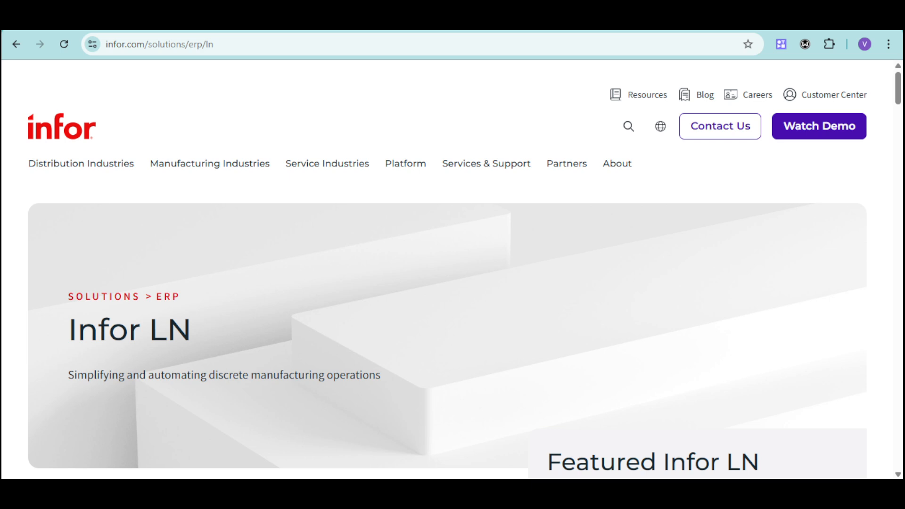
pyautogui.moveTo(494, 430)
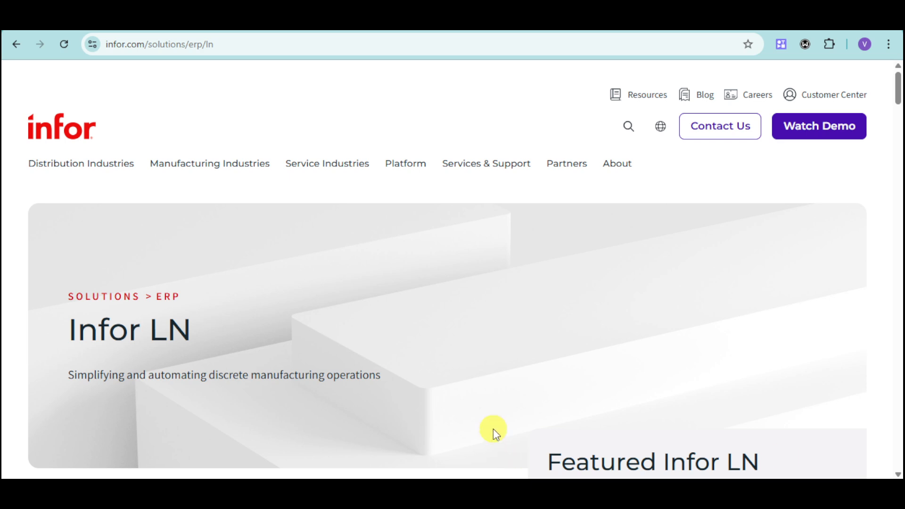
# Step: Scroll to the 'Gain operational agility' text and the Featured Resources video case studies
pyautogui.scroll(-3)
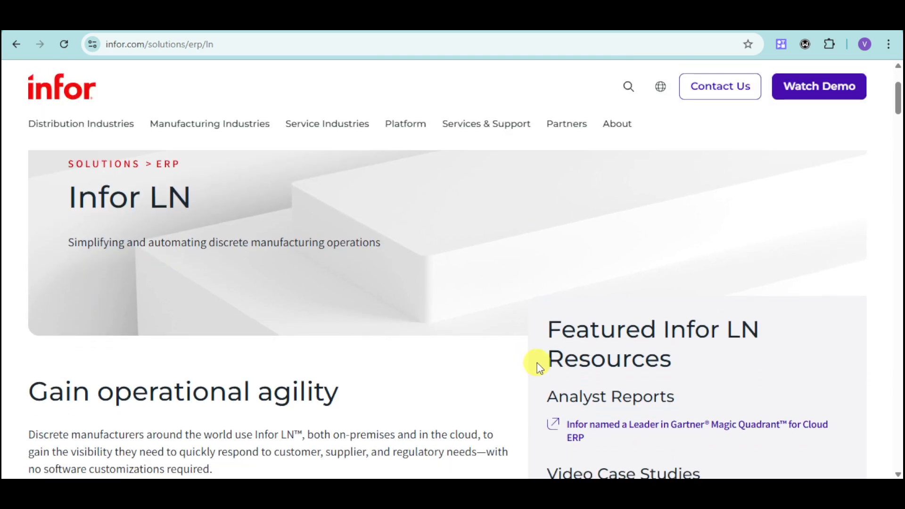
pyautogui.moveTo(542, 364)
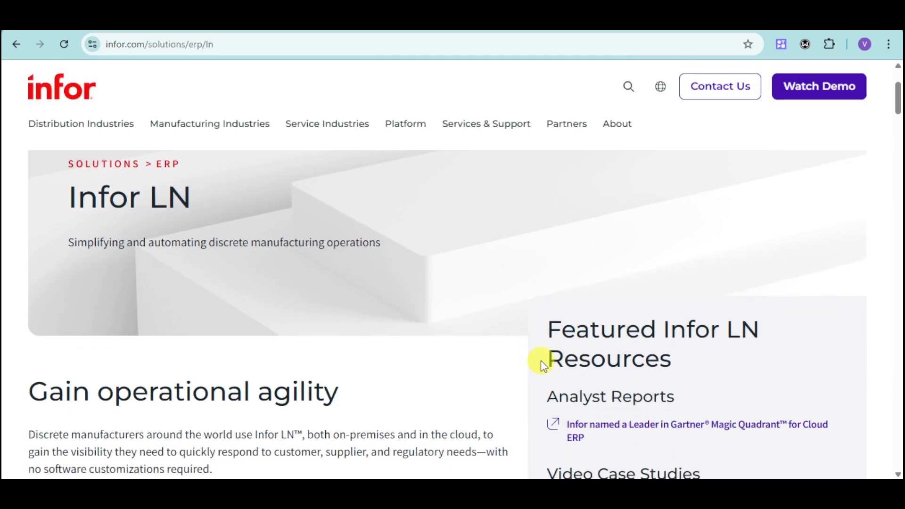
pyautogui.moveTo(545, 355)
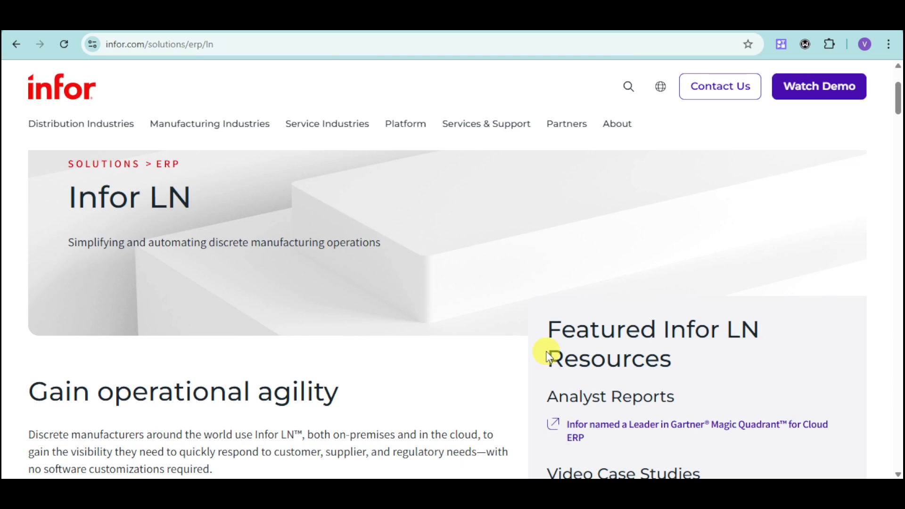
pyautogui.moveTo(583, 386)
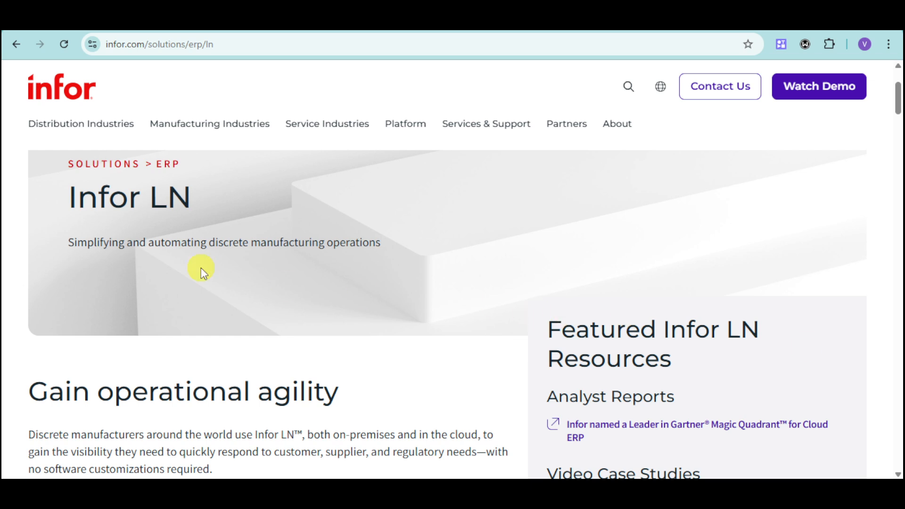
pyautogui.scroll(3)
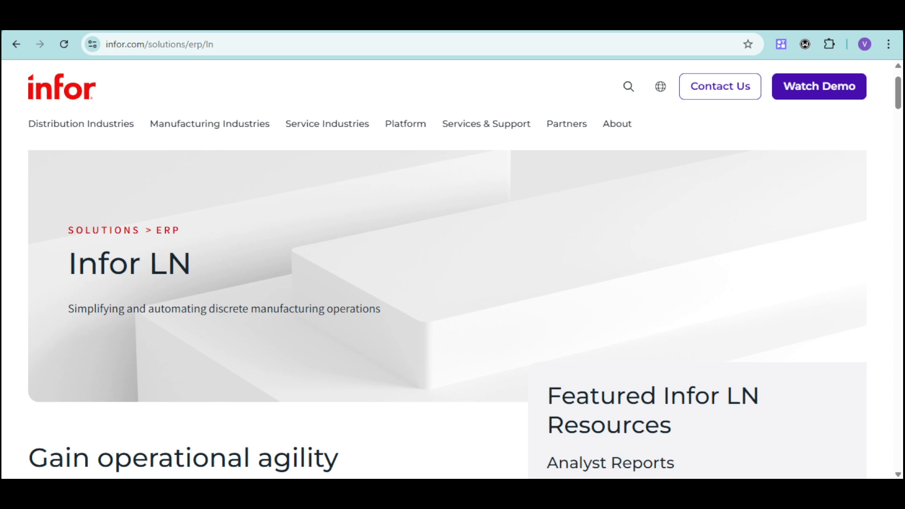
pyautogui.scroll(-3)
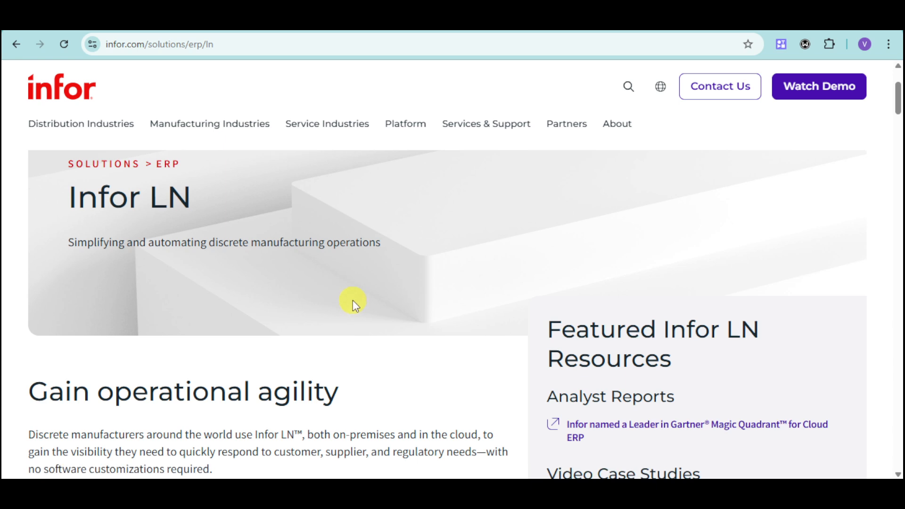
pyautogui.scroll(-3)
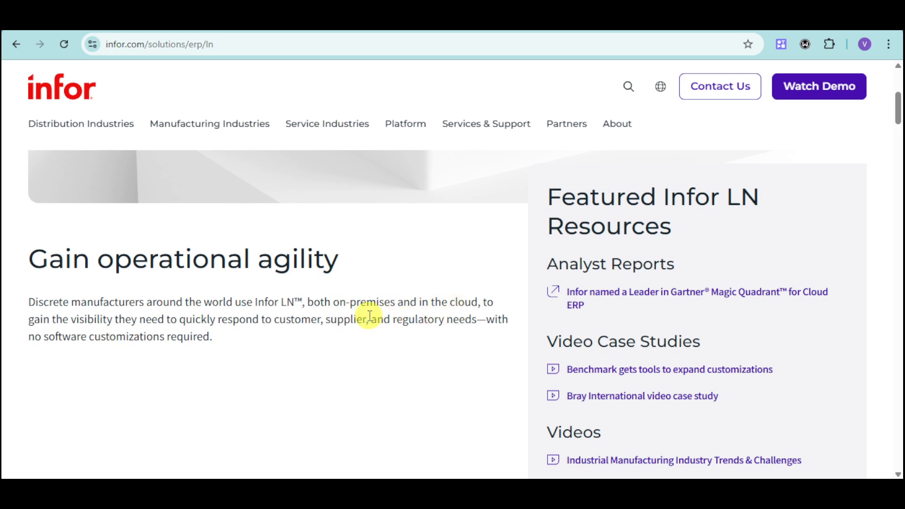
pyautogui.moveTo(259, 324)
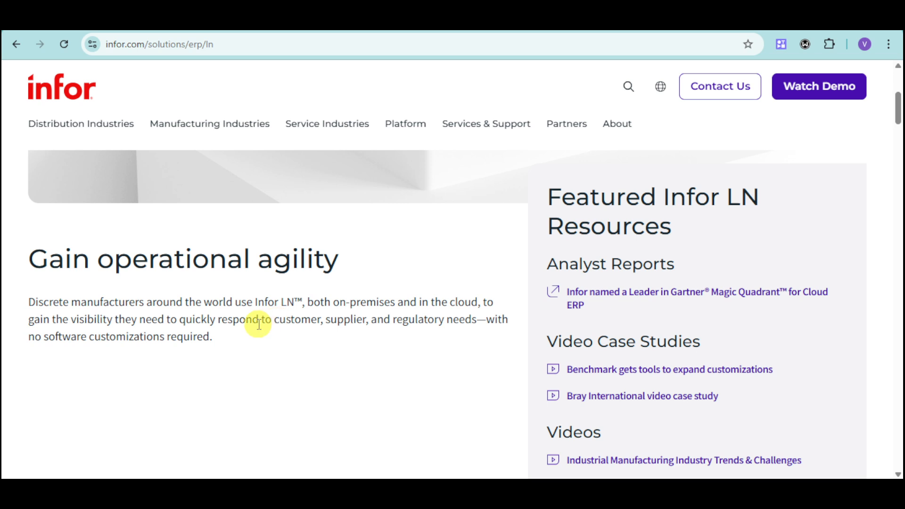
pyautogui.moveTo(324, 324)
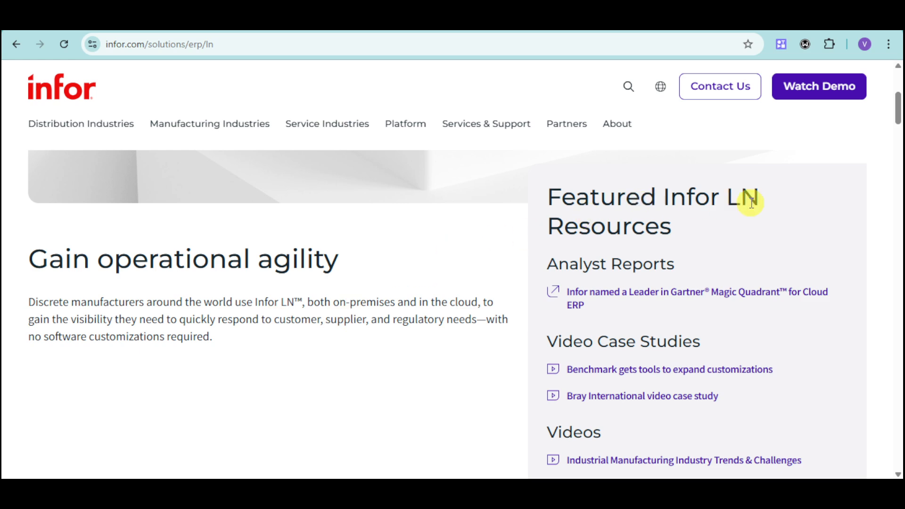
pyautogui.moveTo(705, 239)
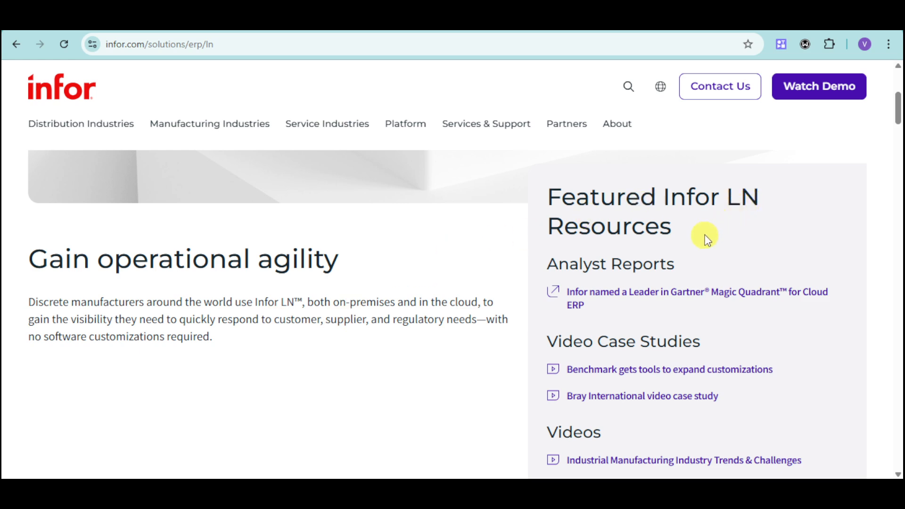
# Step: Scroll past the testimonial quote and Gartner banner to 'Delivering value for customers across industries'
pyautogui.scroll(-3)
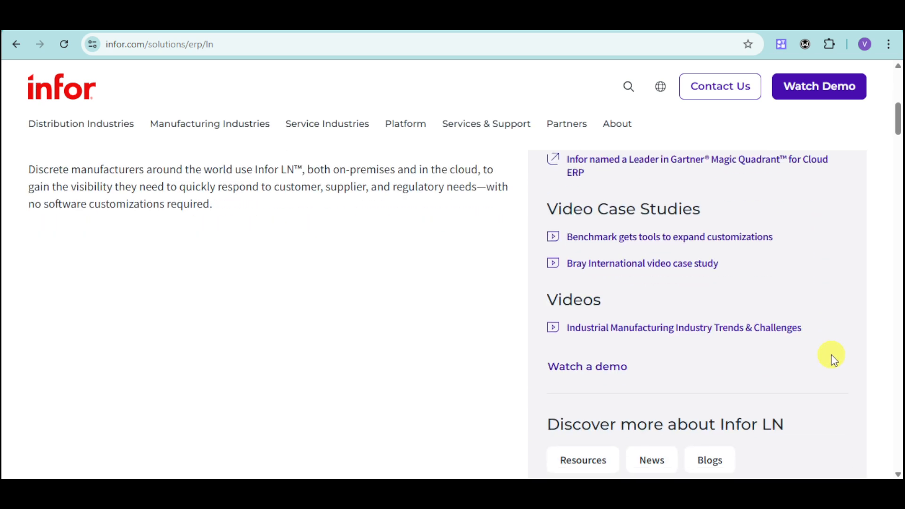
pyautogui.scroll(-3)
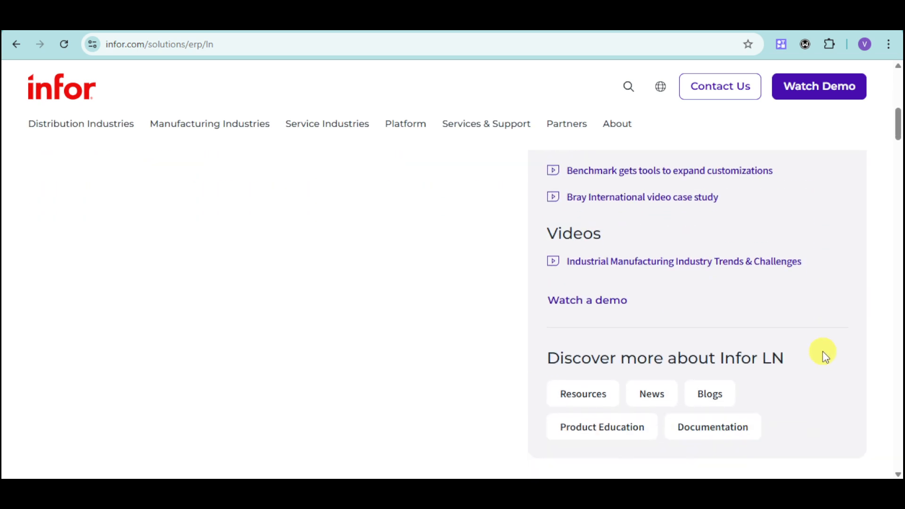
pyautogui.scroll(-3)
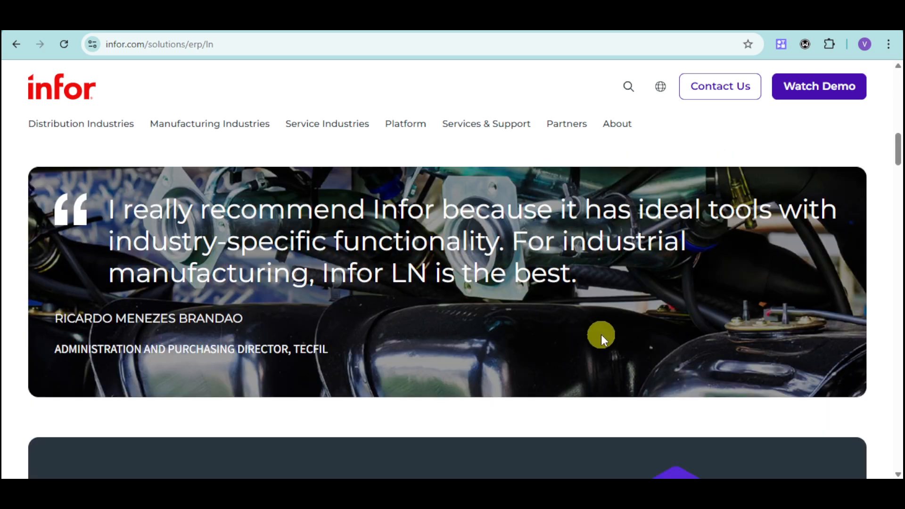
pyautogui.moveTo(525, 322)
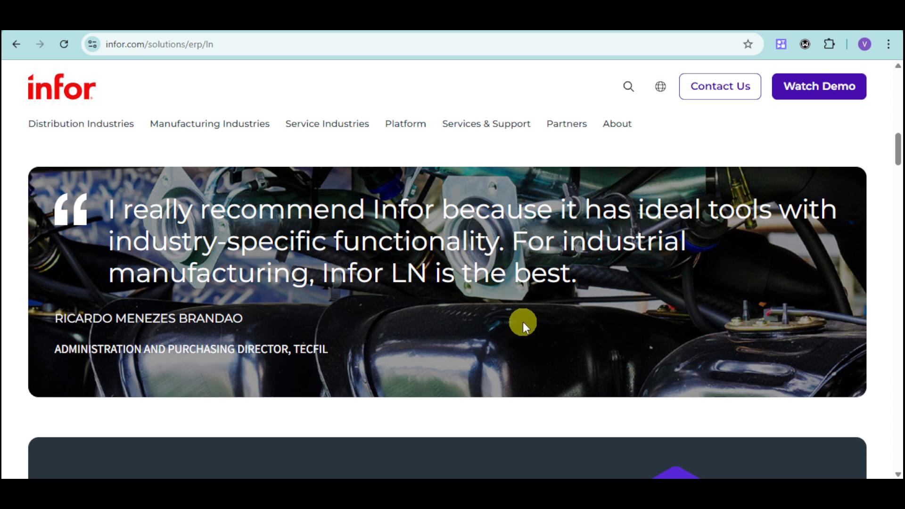
pyautogui.moveTo(409, 301)
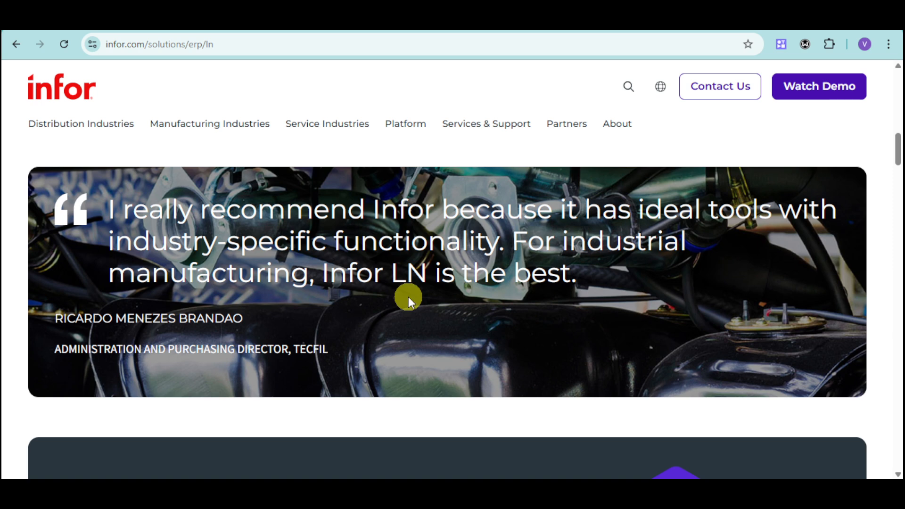
pyautogui.moveTo(321, 334)
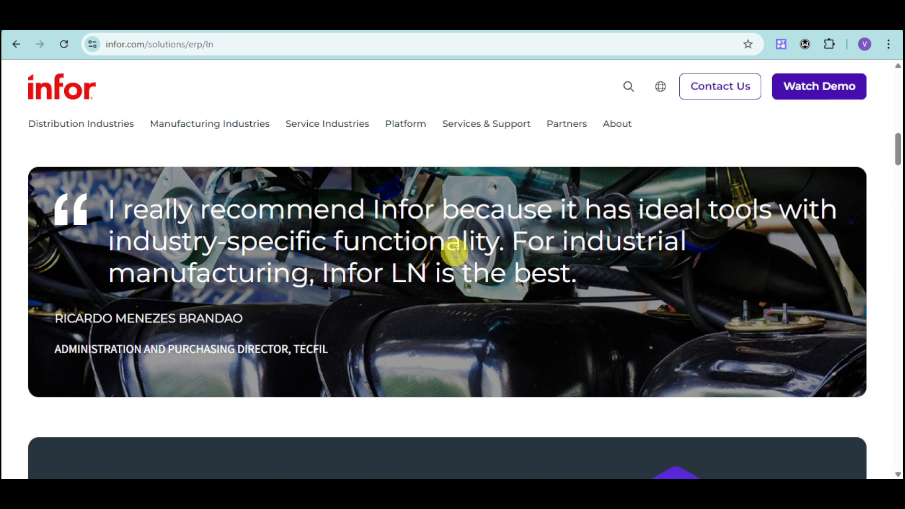
pyautogui.moveTo(583, 250)
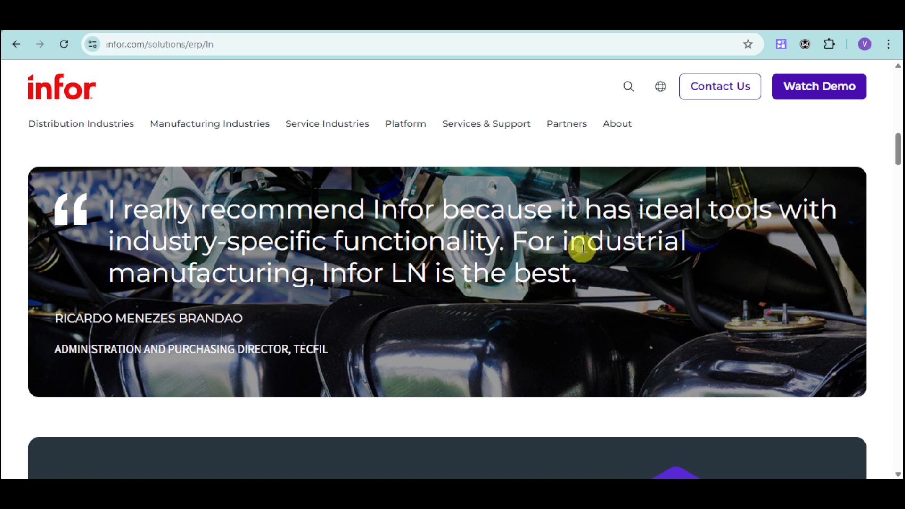
pyautogui.scroll(-3)
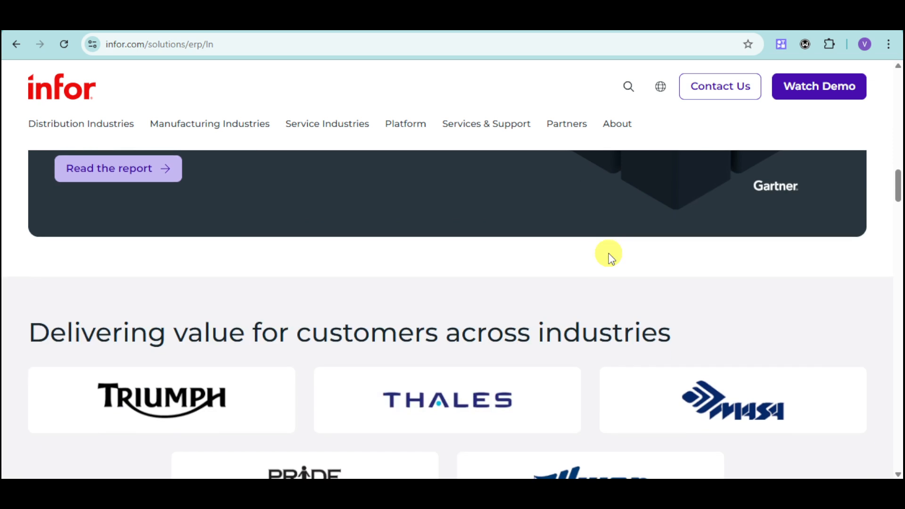
pyautogui.scroll(-3)
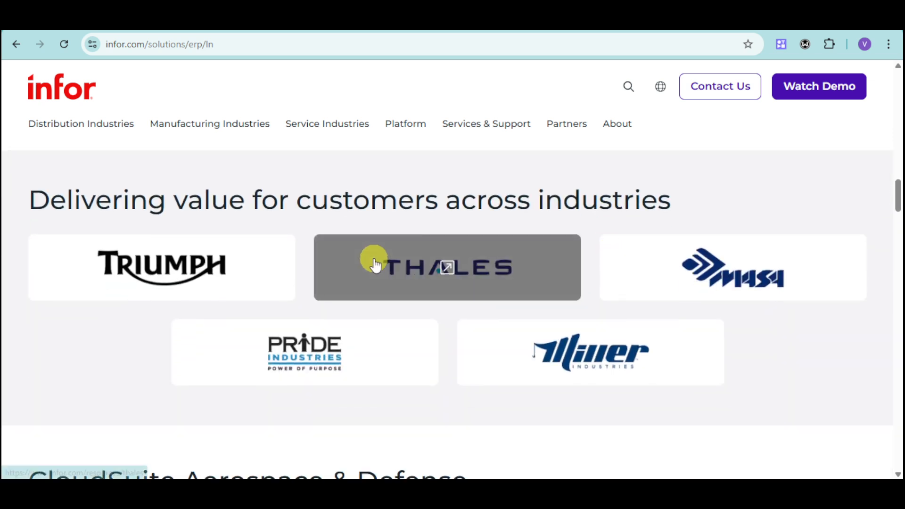
pyautogui.moveTo(421, 319)
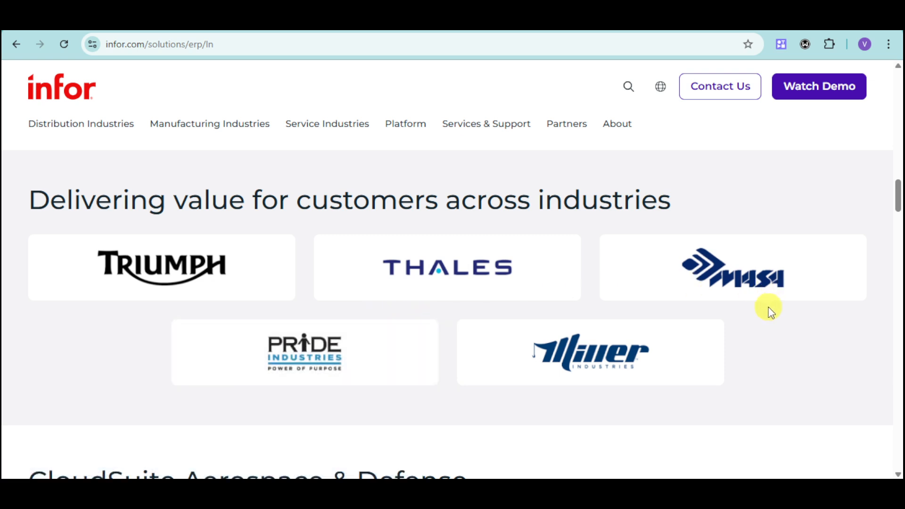
pyautogui.moveTo(748, 368)
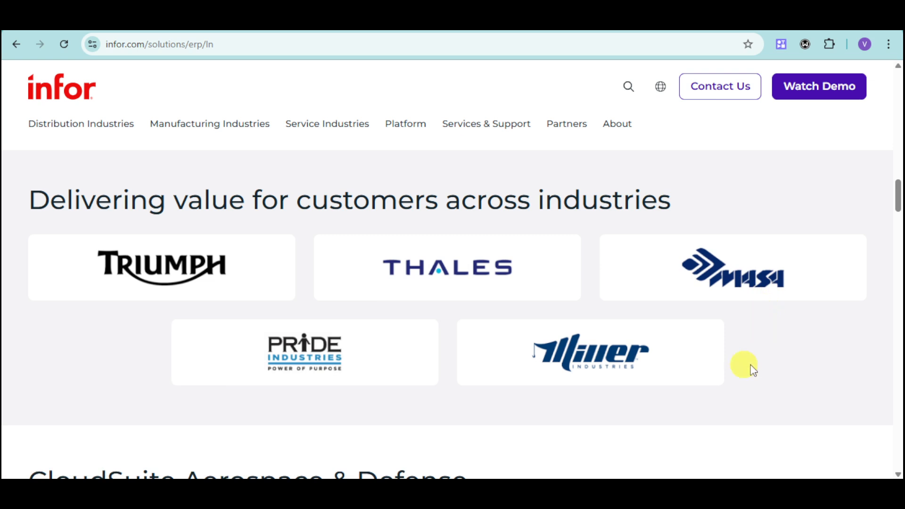
# Step: Scroll to the CloudSuite Aerospace & Defense bullet list and screenshot
pyautogui.scroll(-3)
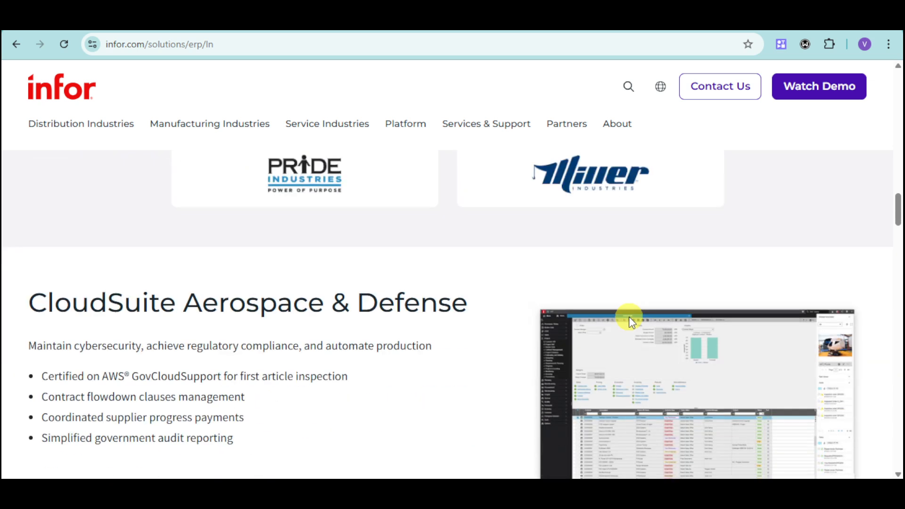
pyautogui.scroll(-3)
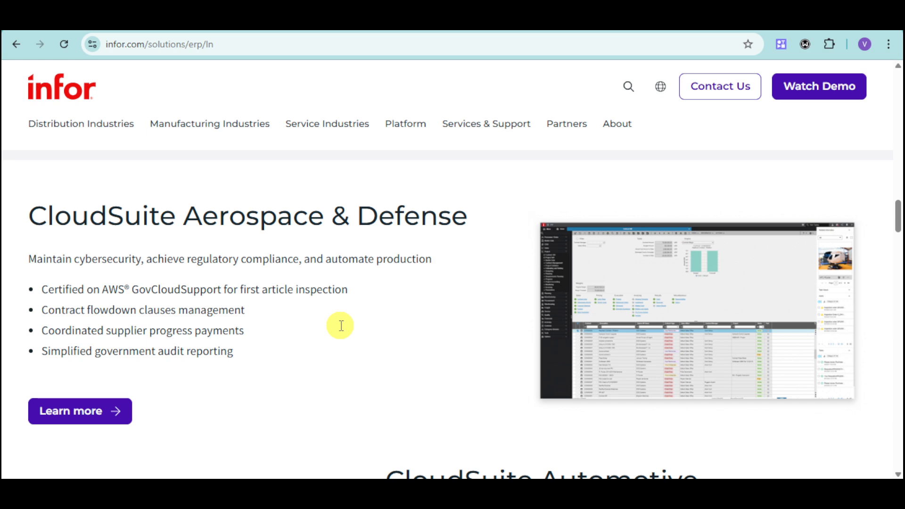
pyautogui.moveTo(752, 322)
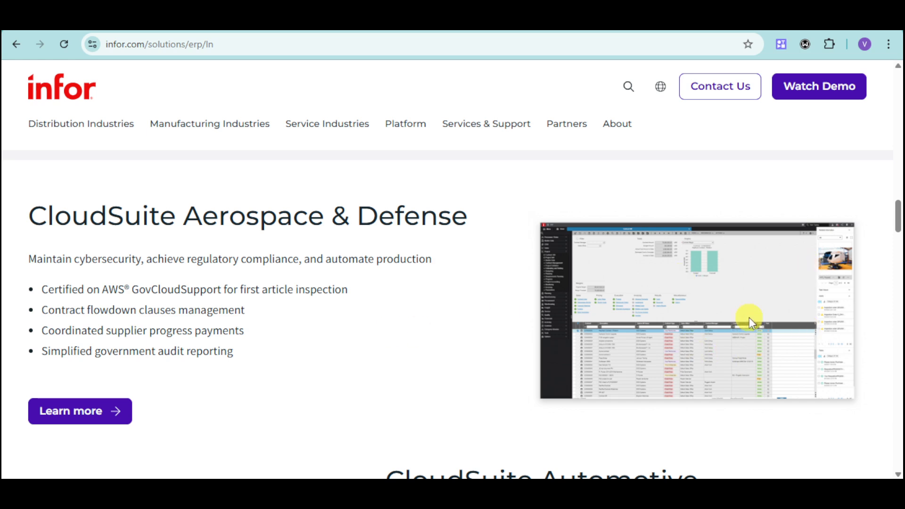
# Step: Scroll to the CloudSuite Automotive feature list, including Honda certification
pyautogui.scroll(-3)
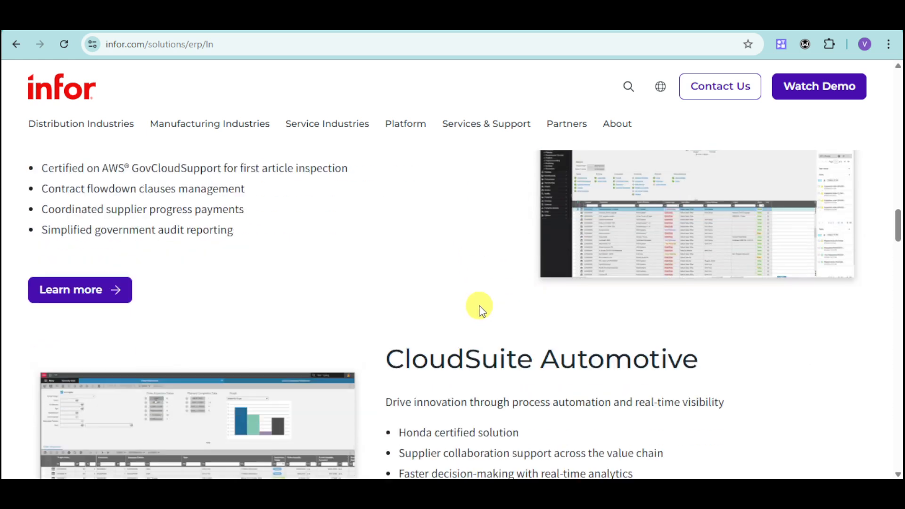
pyautogui.scroll(-3)
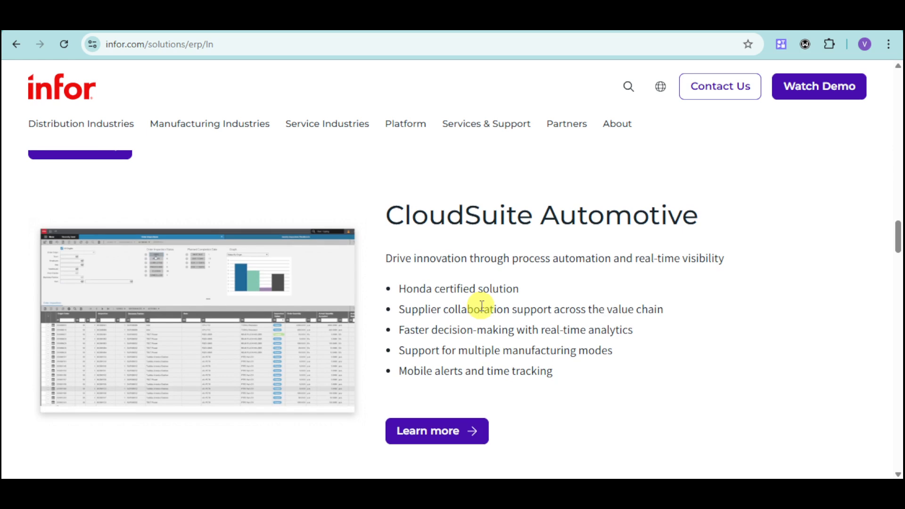
pyautogui.moveTo(512, 304)
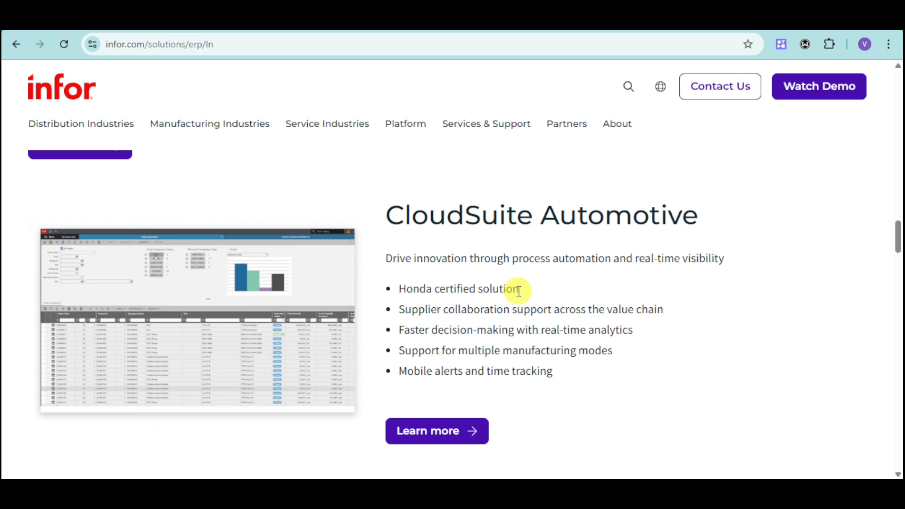
pyautogui.moveTo(524, 316)
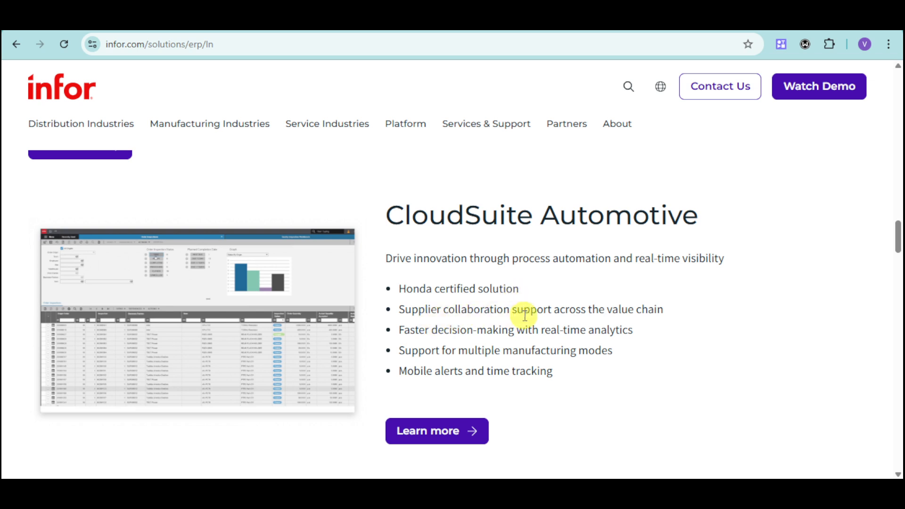
pyautogui.moveTo(559, 297)
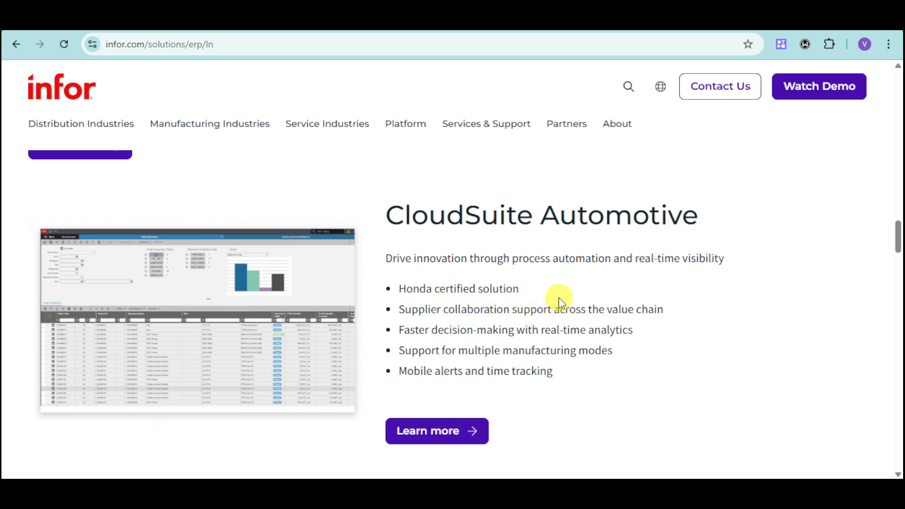
pyautogui.moveTo(514, 344)
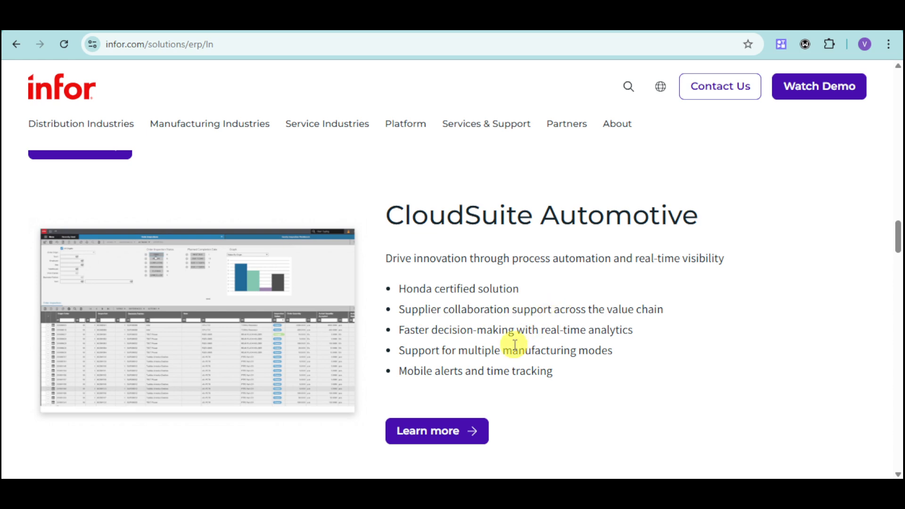
pyautogui.moveTo(522, 345)
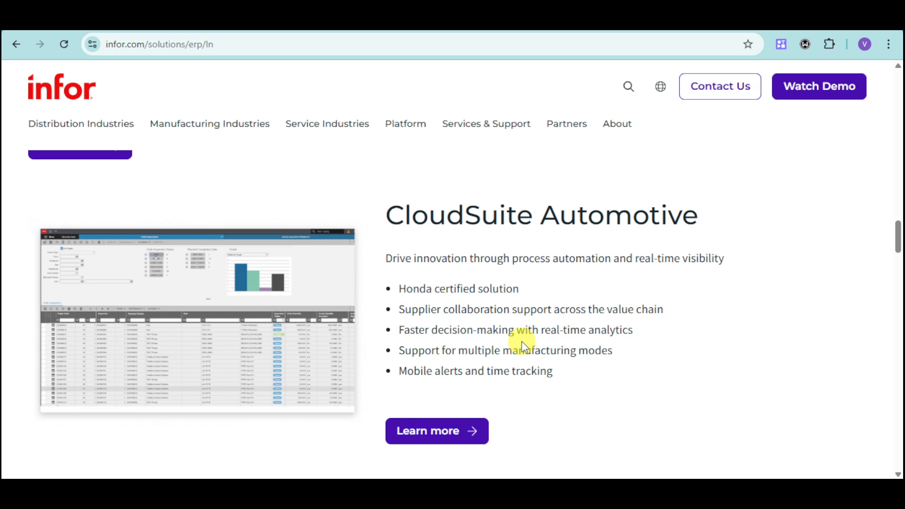
pyautogui.moveTo(553, 344)
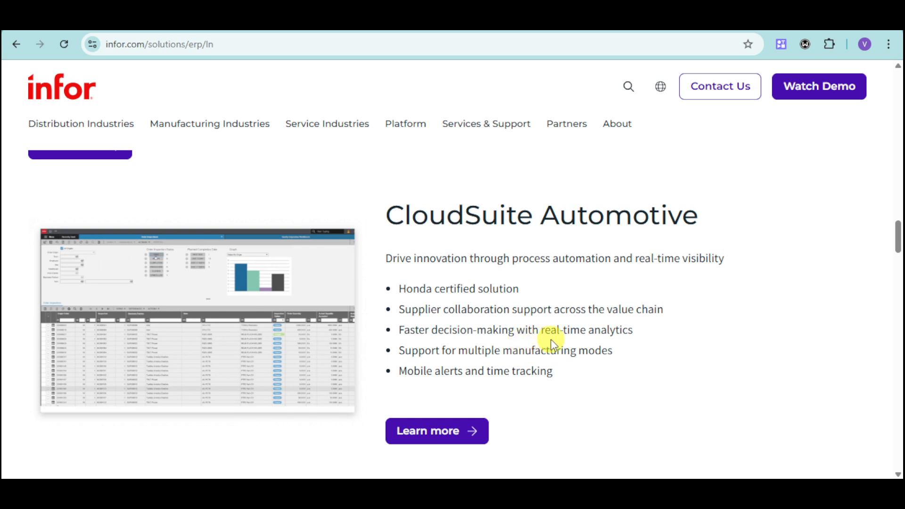
pyautogui.moveTo(623, 344)
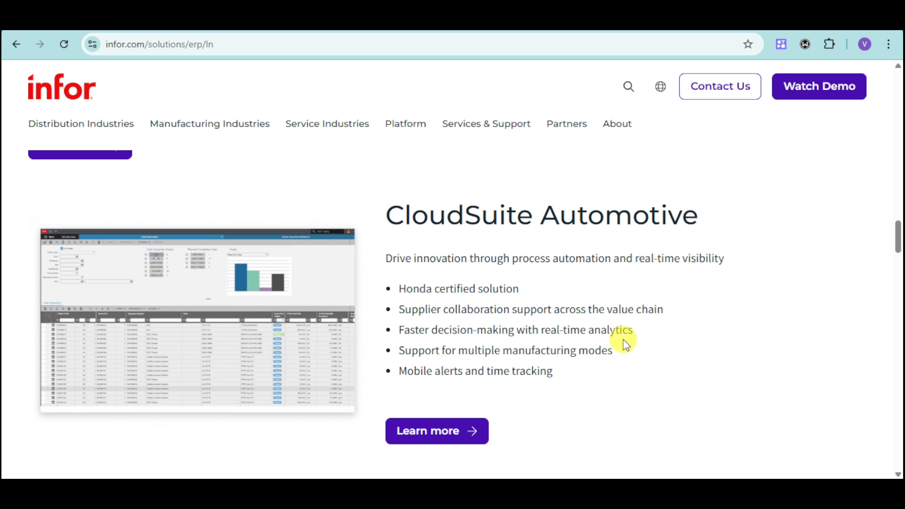
pyautogui.moveTo(294, 368)
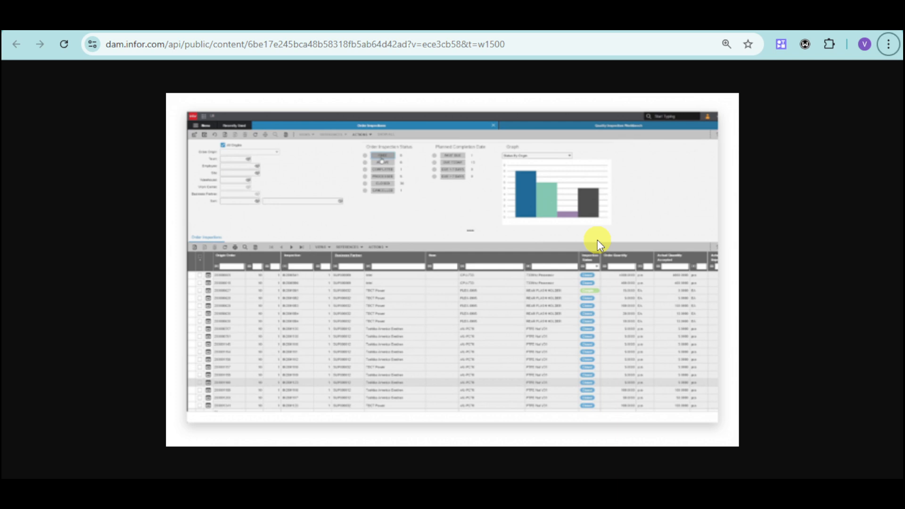
pyautogui.moveTo(887, 44)
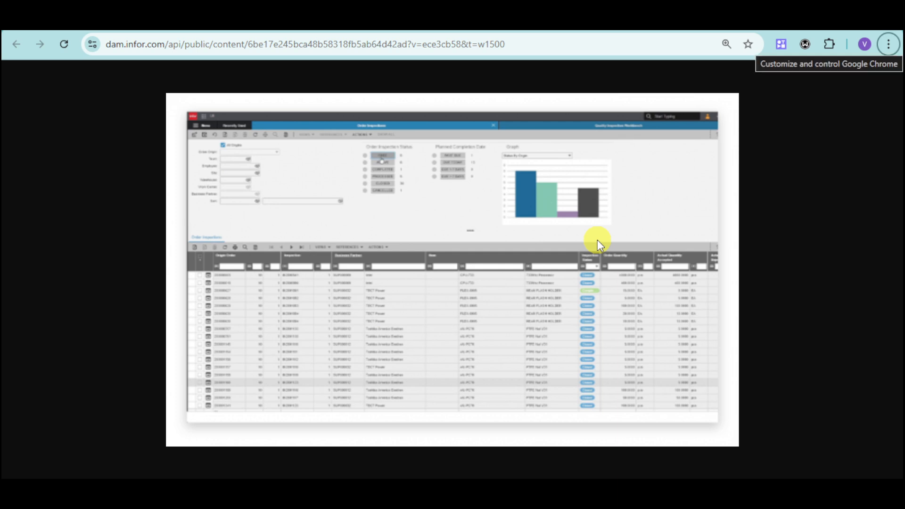
pyautogui.moveTo(600, 242)
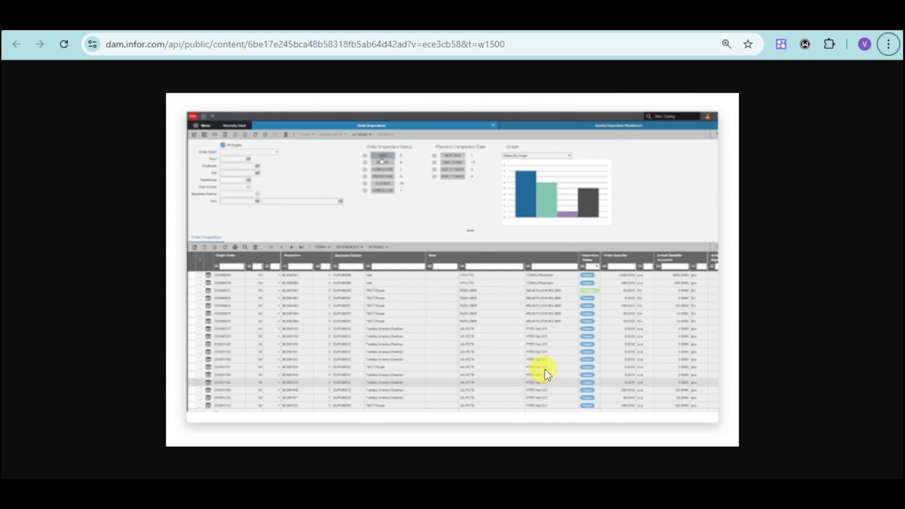
pyautogui.moveTo(446, 199)
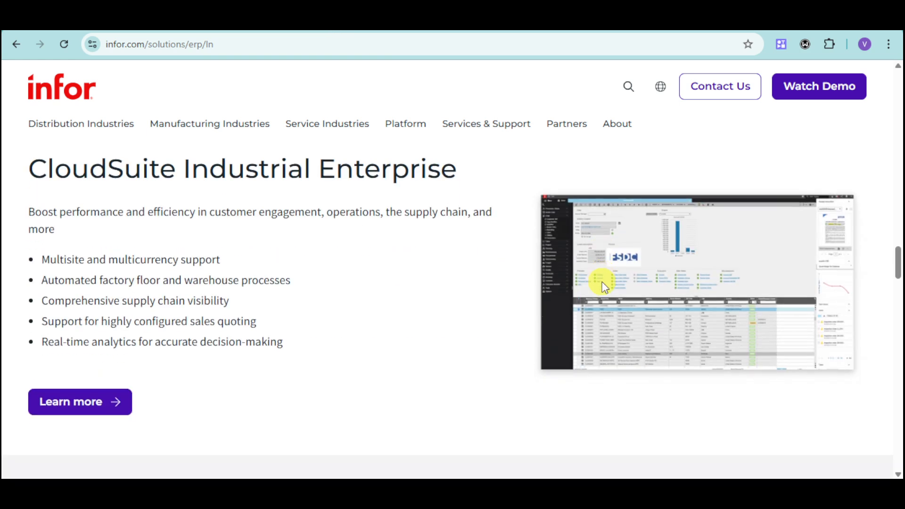
pyautogui.moveTo(369, 273)
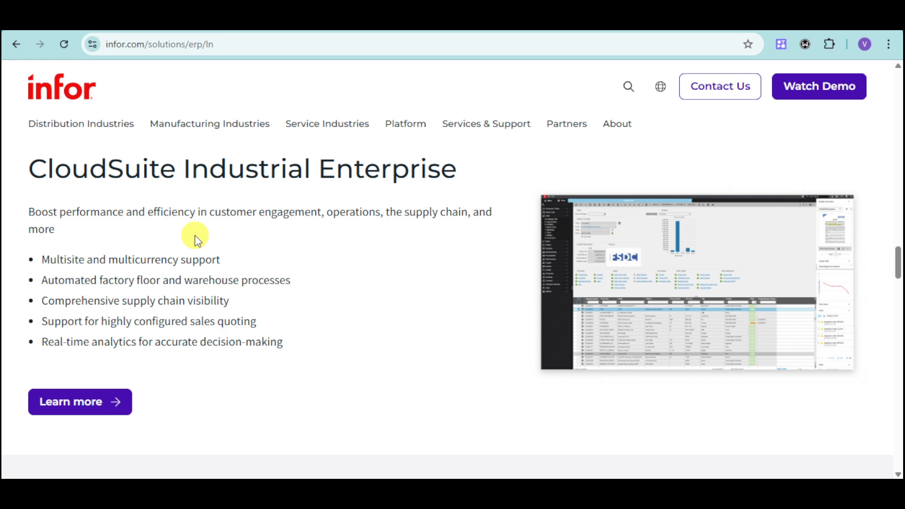
pyautogui.moveTo(147, 247)
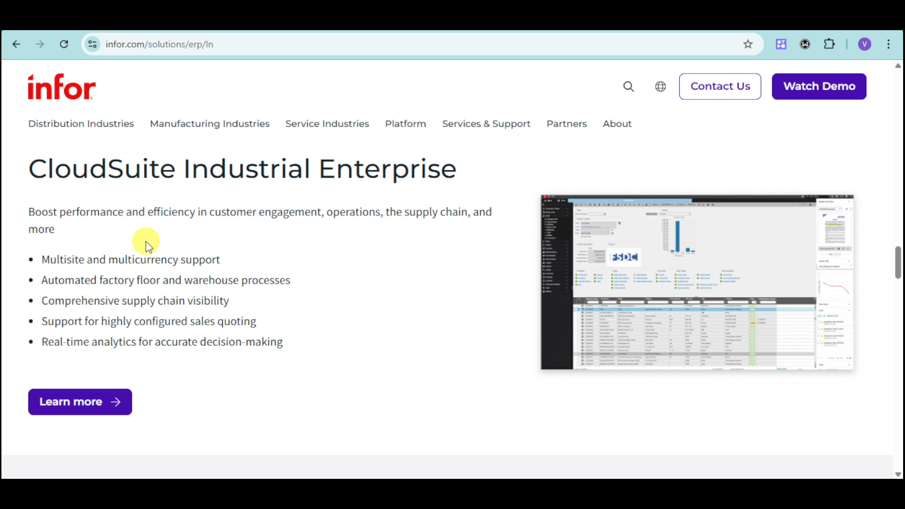
pyautogui.moveTo(192, 190)
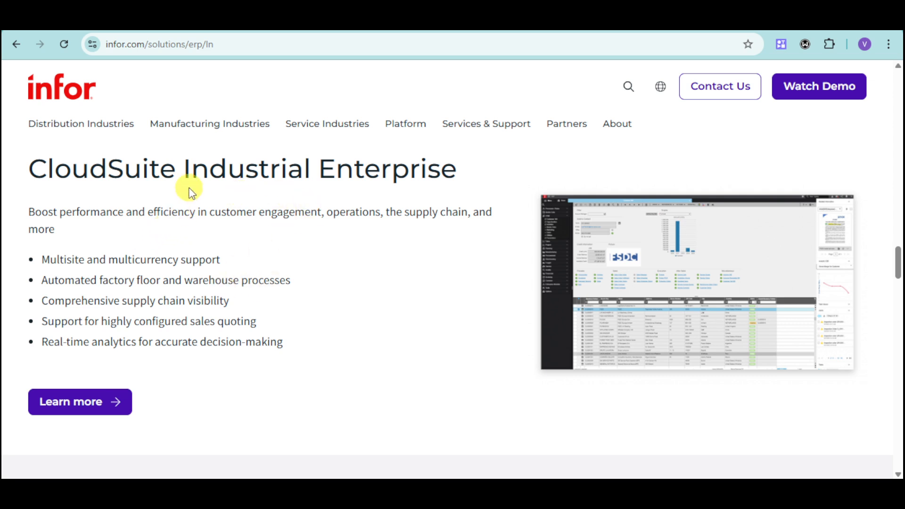
pyautogui.moveTo(179, 375)
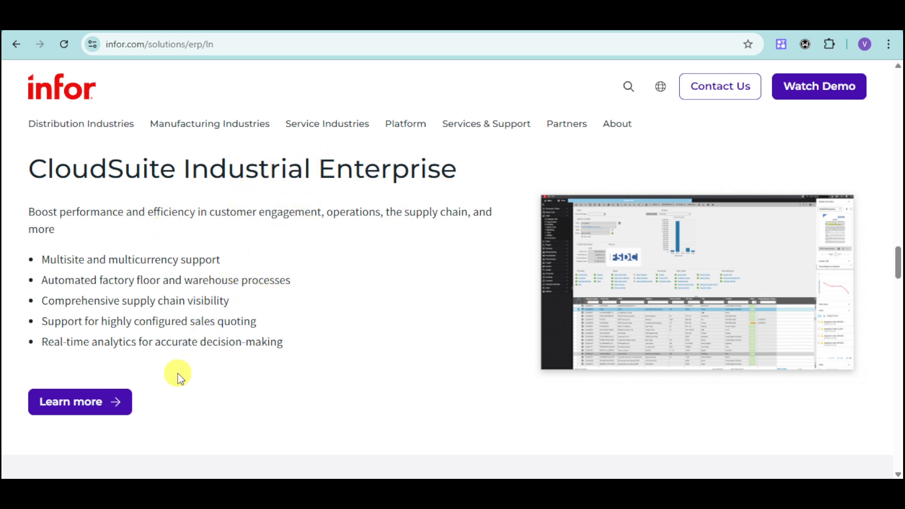
pyautogui.moveTo(178, 311)
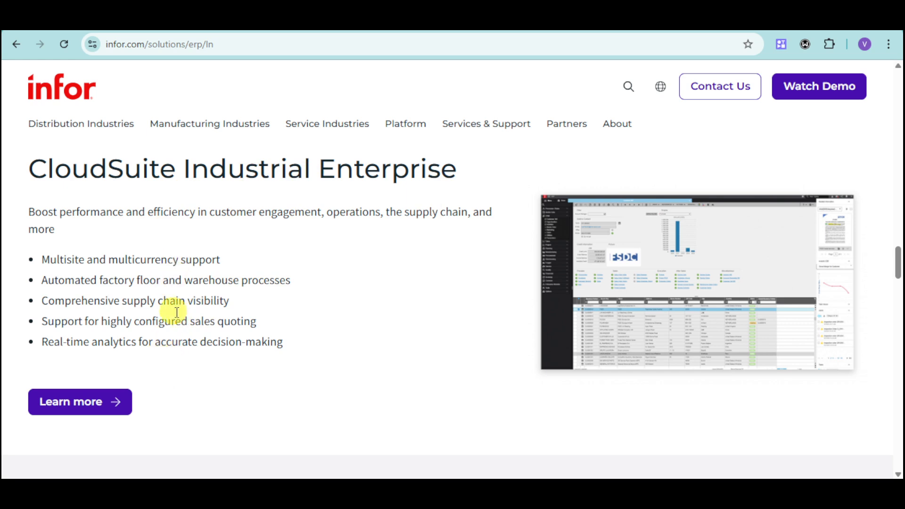
pyautogui.moveTo(310, 312)
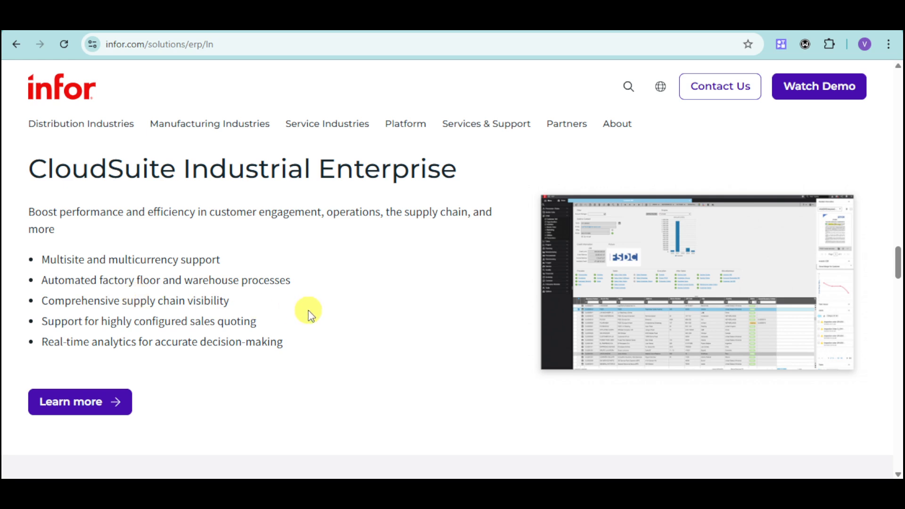
pyautogui.scroll(-3)
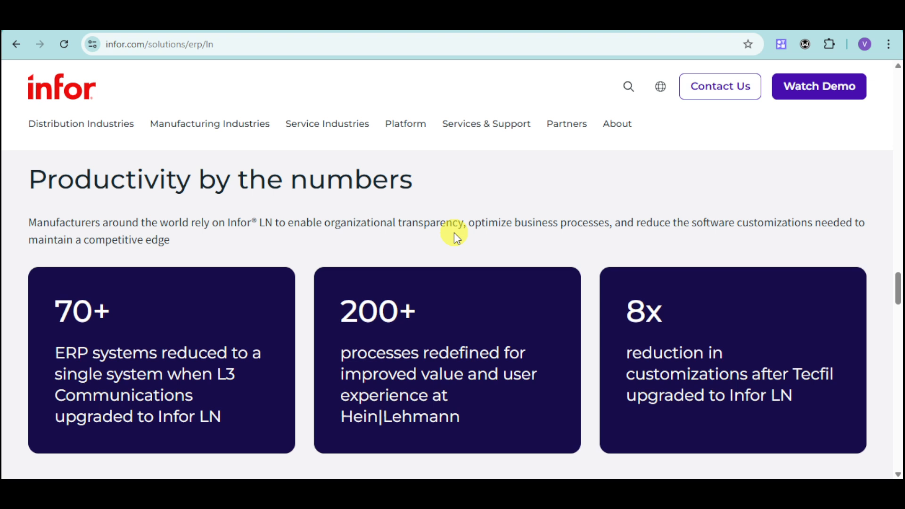
pyautogui.moveTo(609, 325)
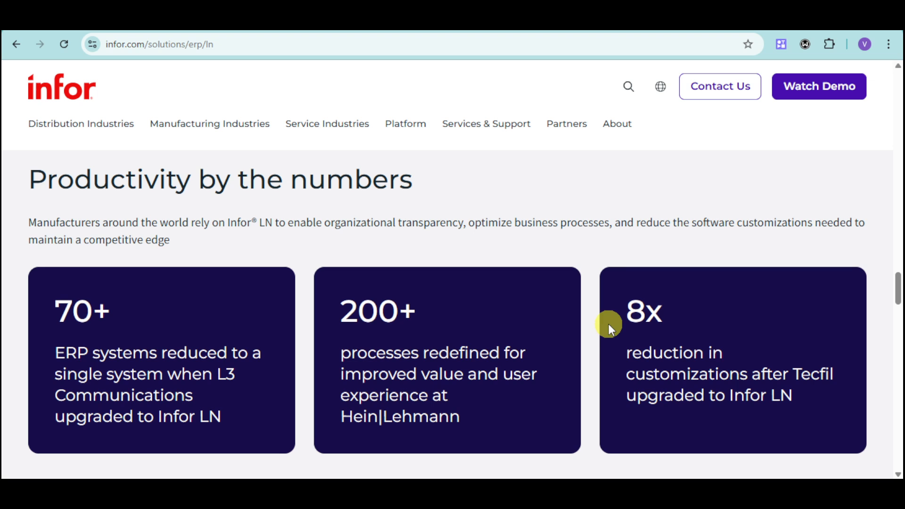
pyautogui.moveTo(106, 339)
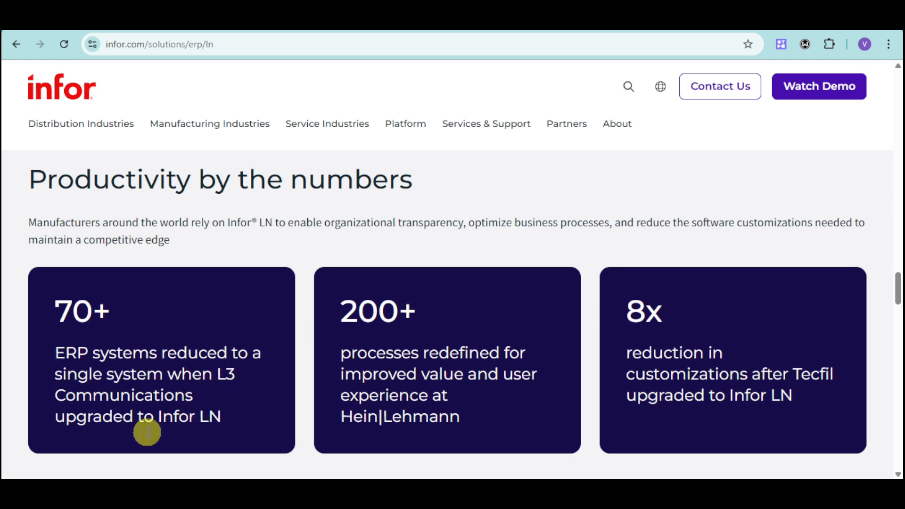
pyautogui.moveTo(222, 427)
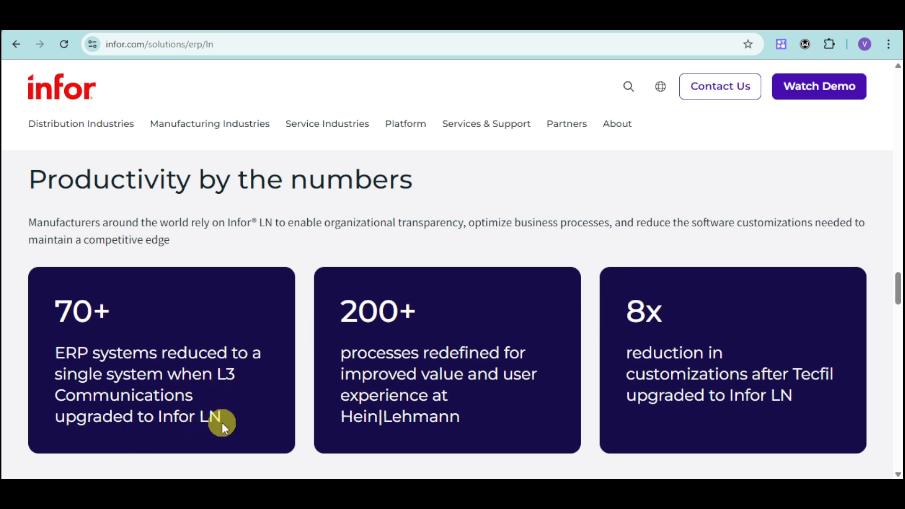
pyautogui.moveTo(443, 335)
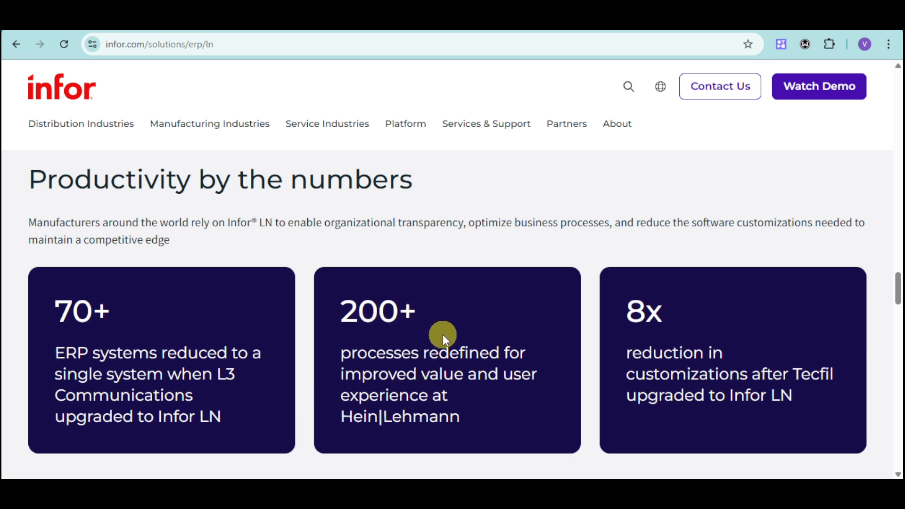
pyautogui.moveTo(409, 341)
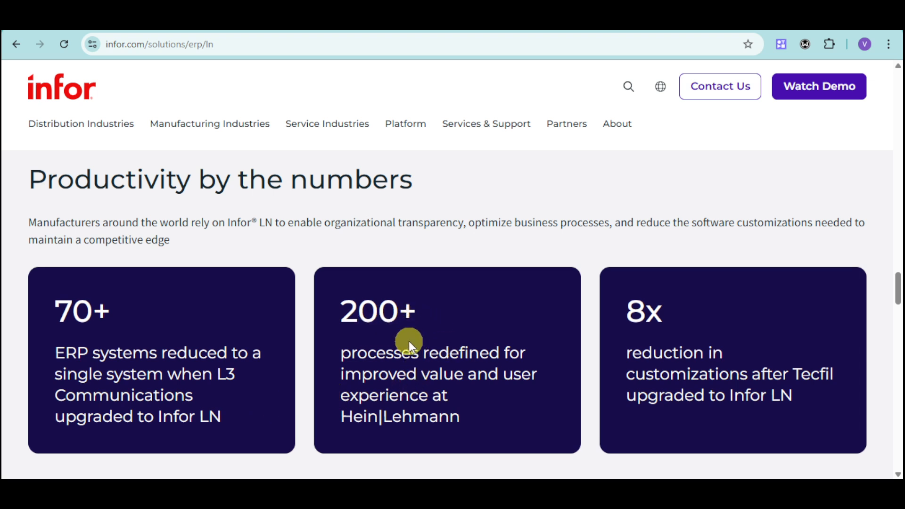
pyautogui.moveTo(420, 353)
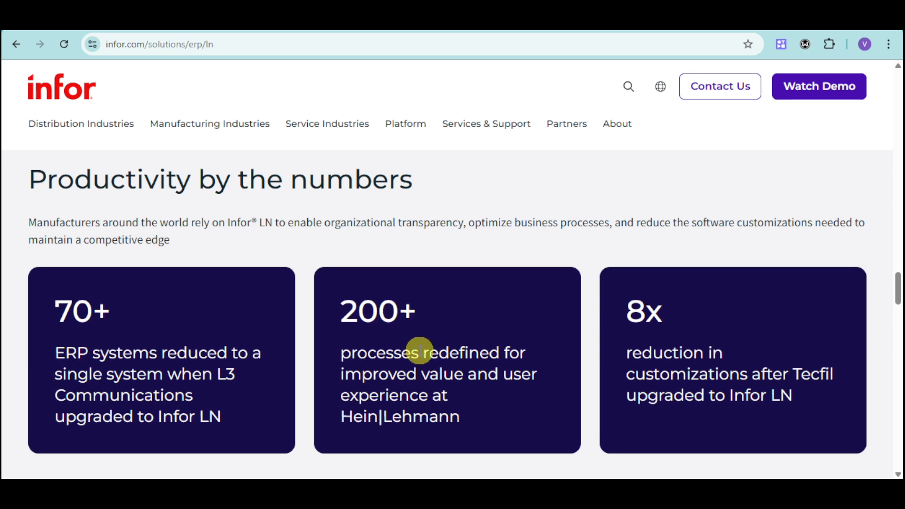
pyautogui.moveTo(513, 358)
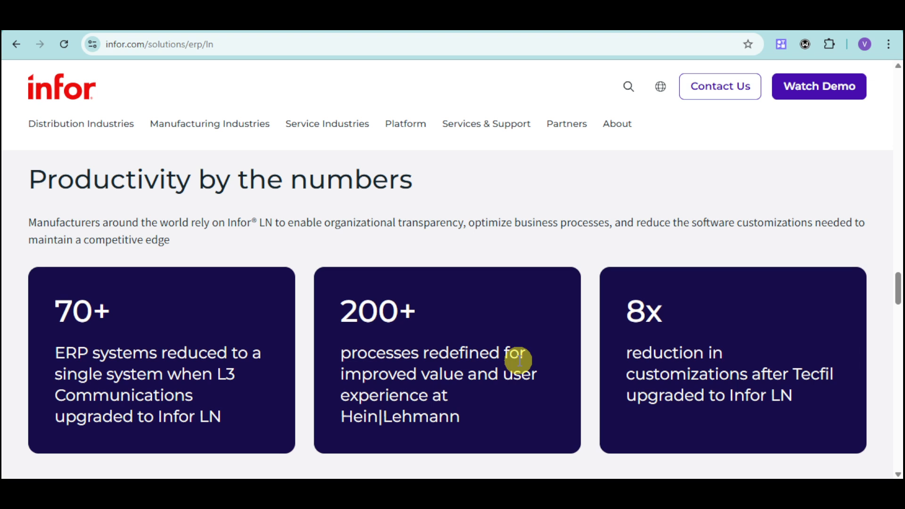
pyautogui.moveTo(695, 411)
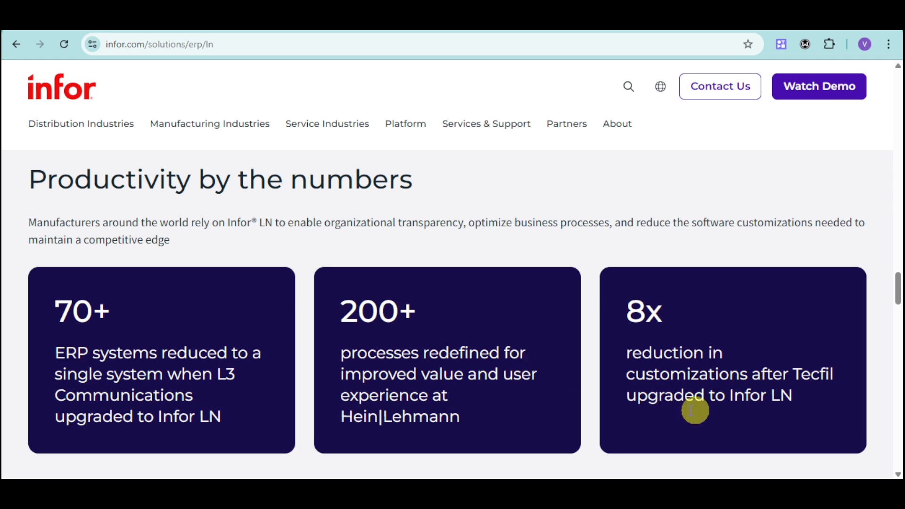
pyautogui.moveTo(621, 358)
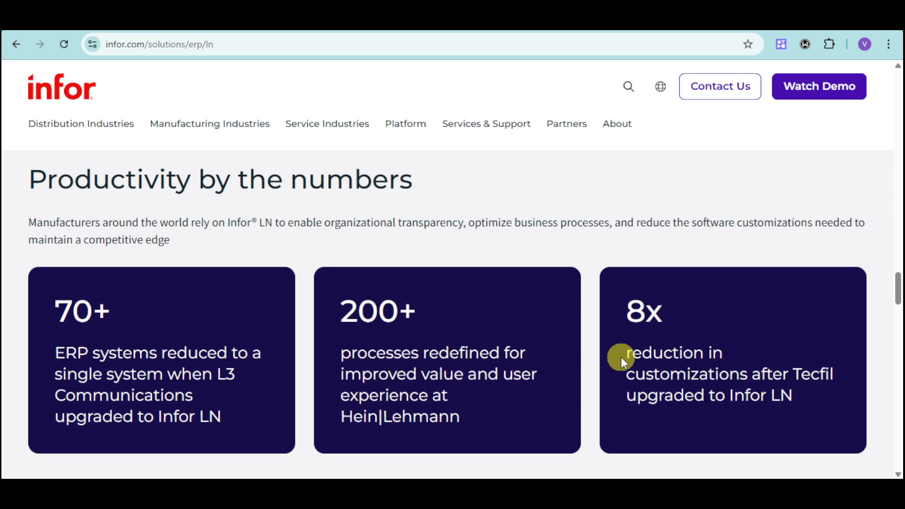
pyautogui.moveTo(600, 387)
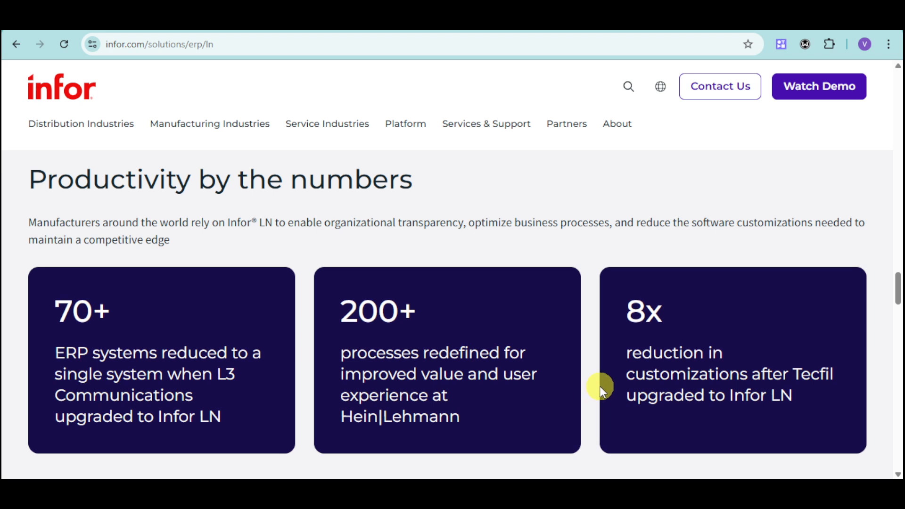
pyautogui.moveTo(615, 386)
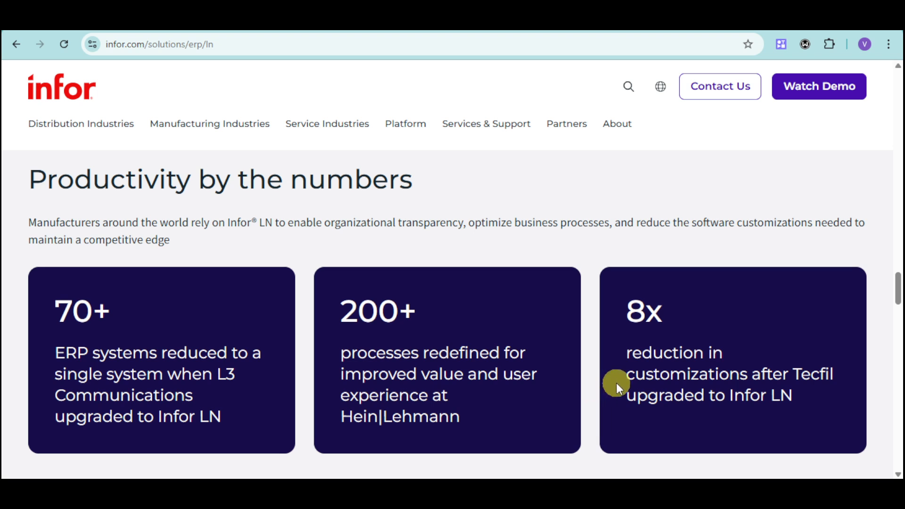
pyautogui.moveTo(684, 375)
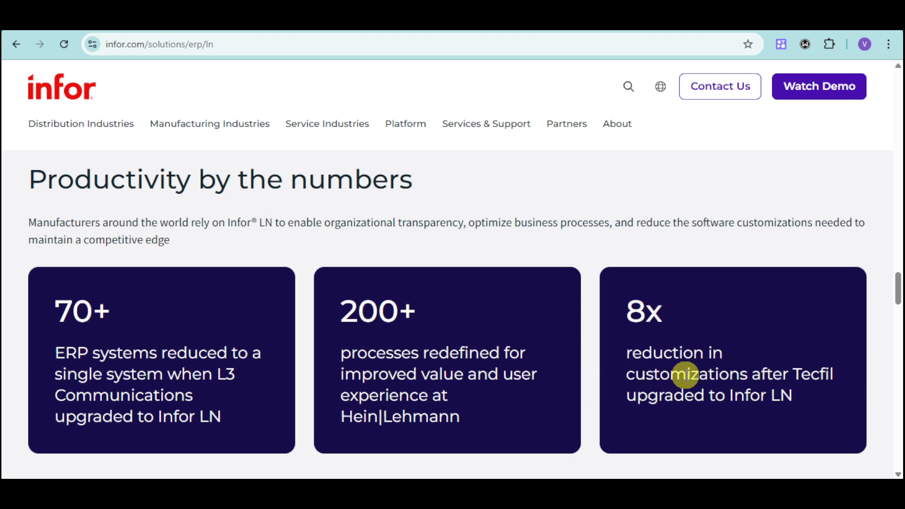
# Step: Scroll past the Productivity by the numbers cards until Additional resources appears
pyautogui.scroll(-3)
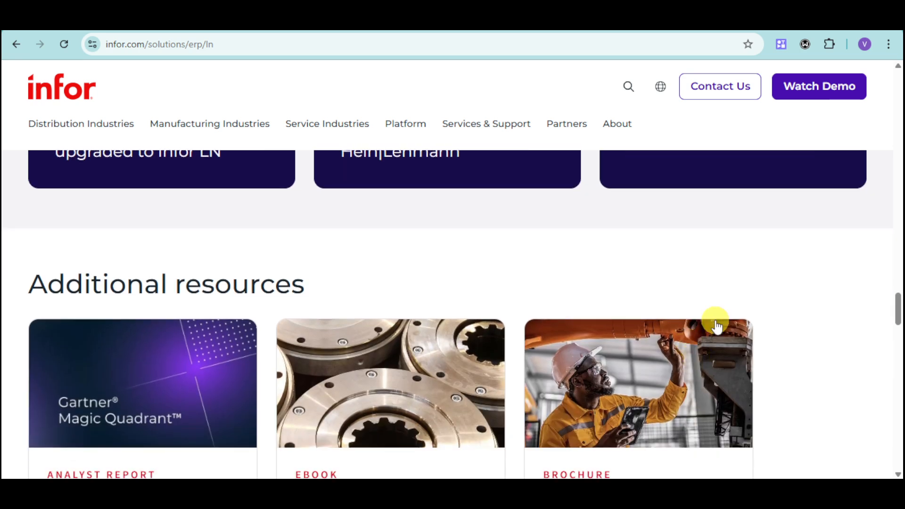
# Step: Scroll past the analyst report, ebook, brochure and Infor SCM, Birst, PLM Discrete cards
pyautogui.scroll(-3)
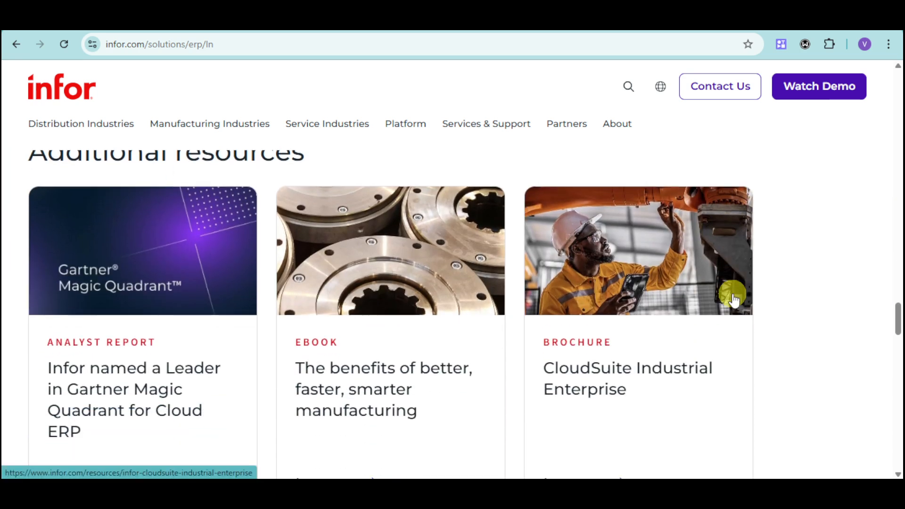
pyautogui.moveTo(734, 302)
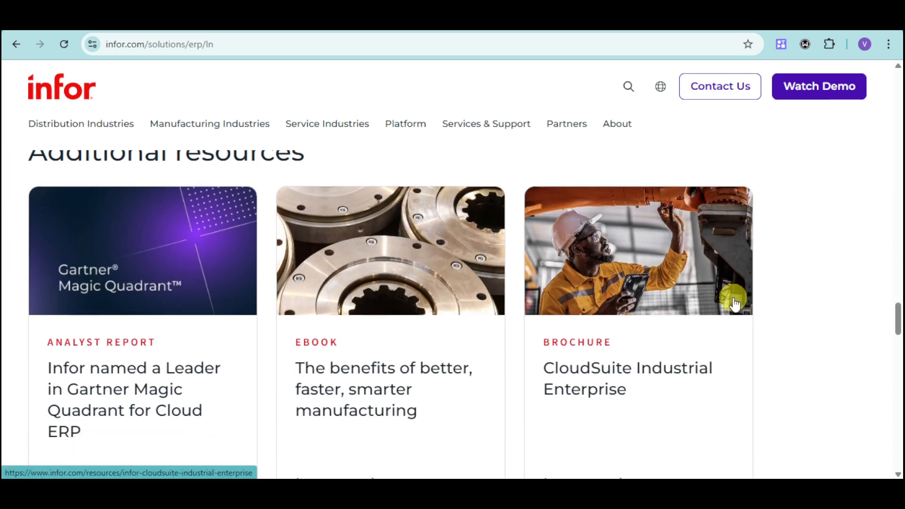
pyautogui.scroll(-3)
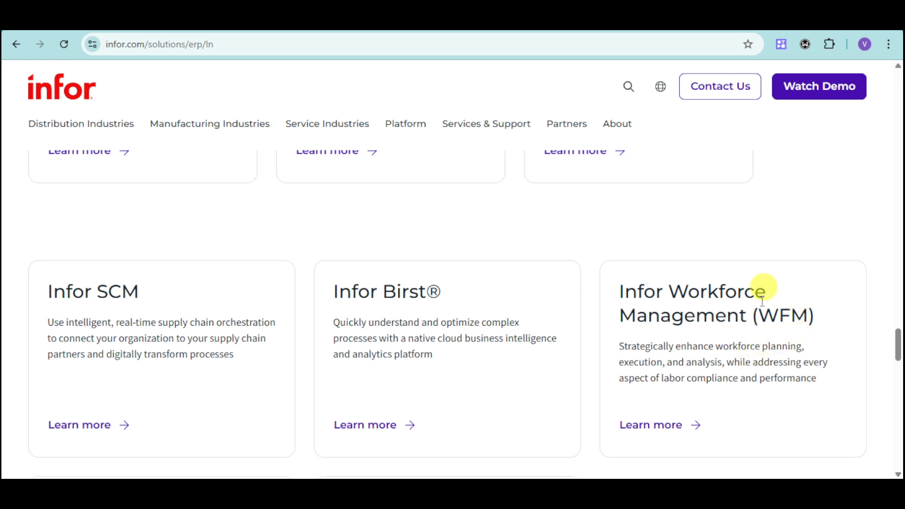
pyautogui.moveTo(781, 202)
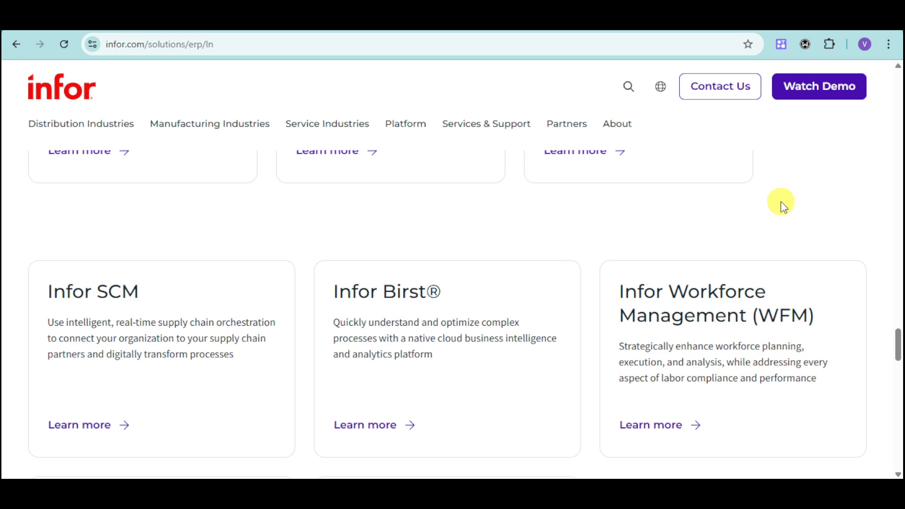
pyautogui.moveTo(781, 227)
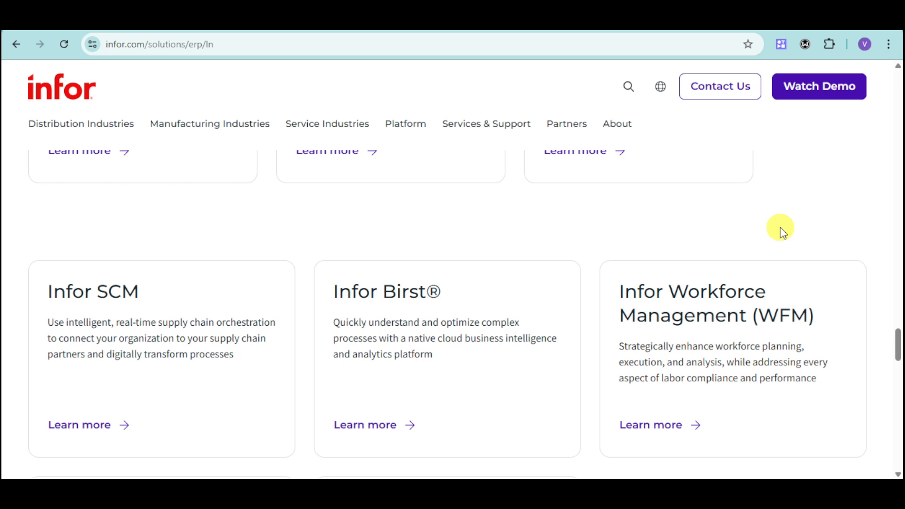
pyautogui.moveTo(571, 223)
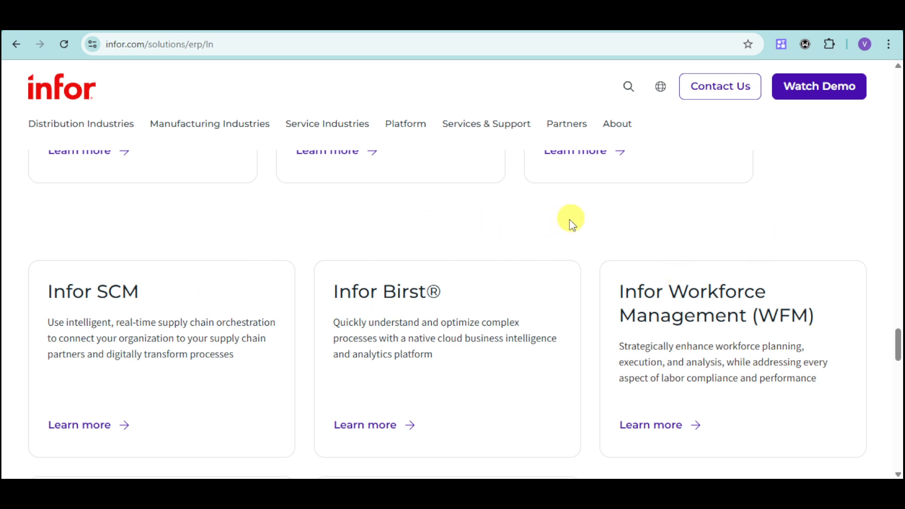
pyautogui.moveTo(361, 232)
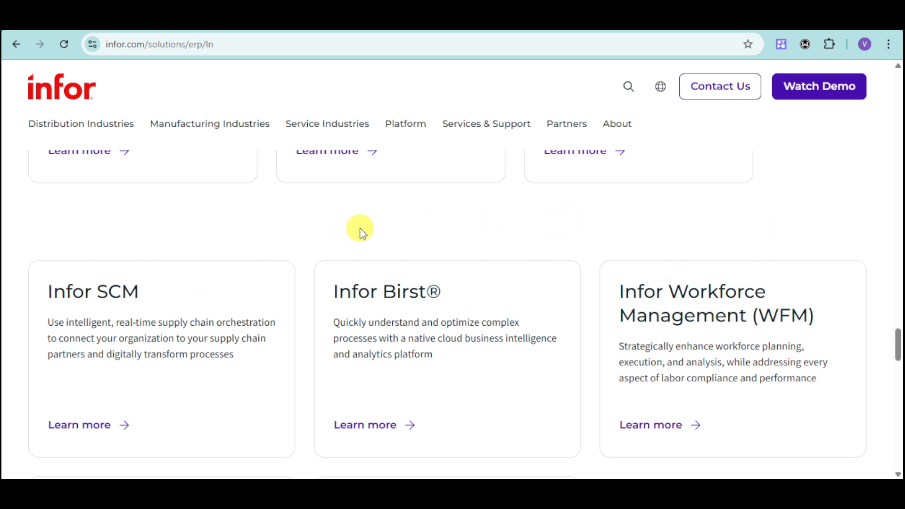
pyautogui.moveTo(375, 242)
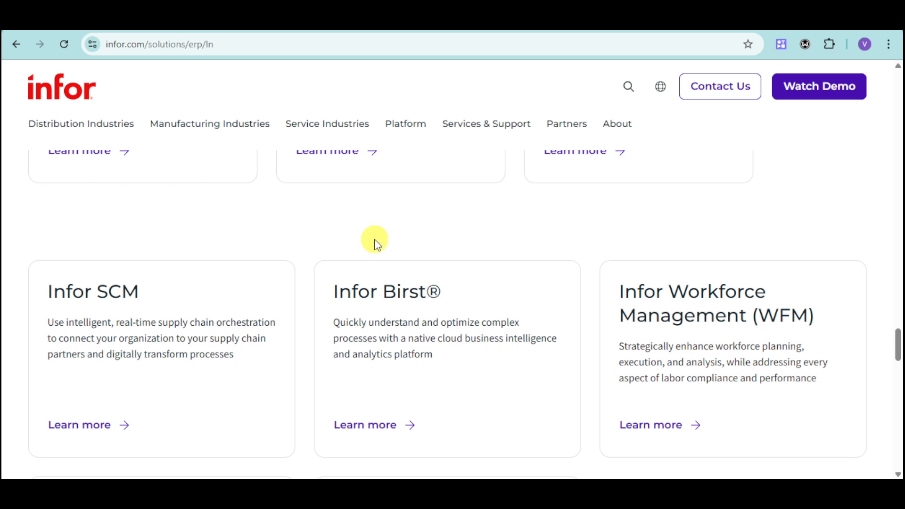
pyautogui.scroll(-3)
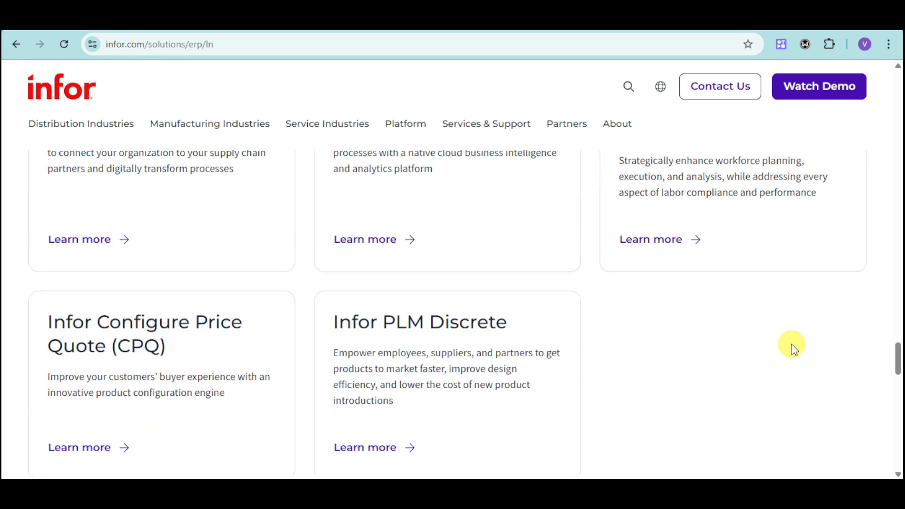
pyautogui.scroll(-3)
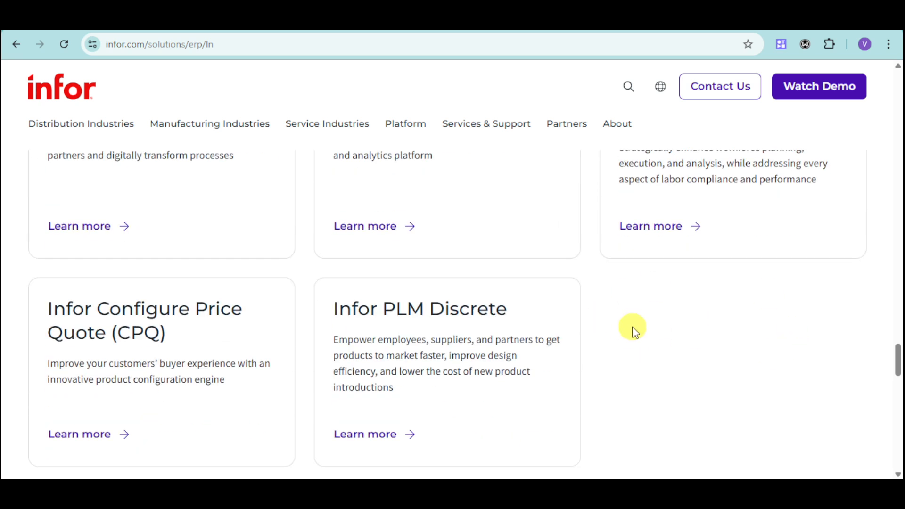
pyautogui.moveTo(723, 340)
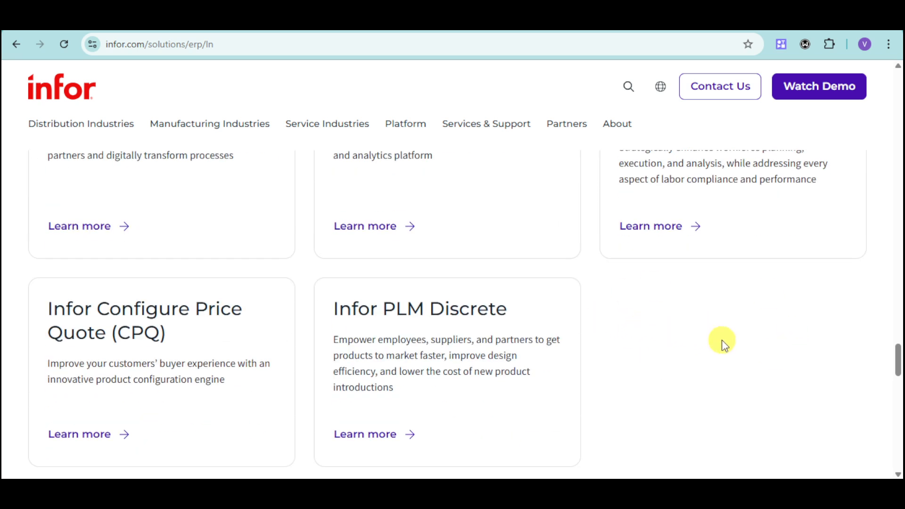
pyautogui.scroll(-3)
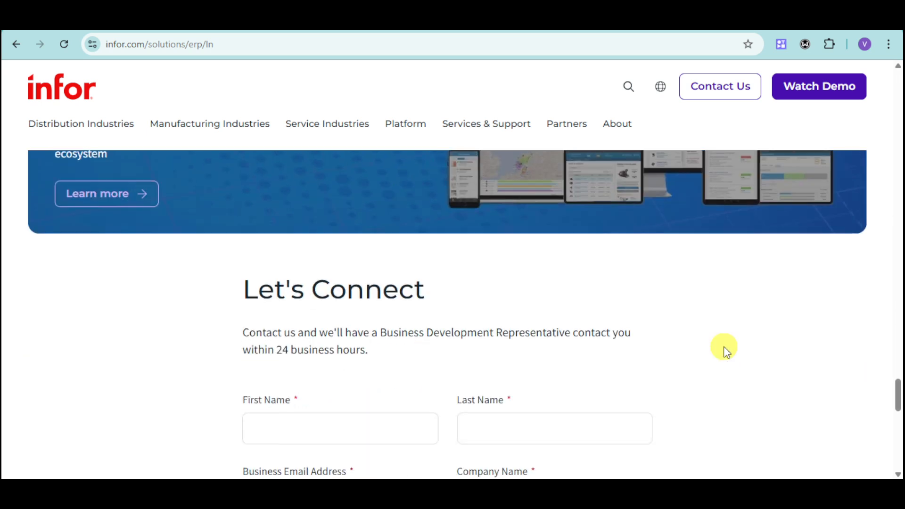
# Step: Scroll through the Let's Connect fields, opening and leaving Country / Region without a value
pyautogui.scroll(-3)
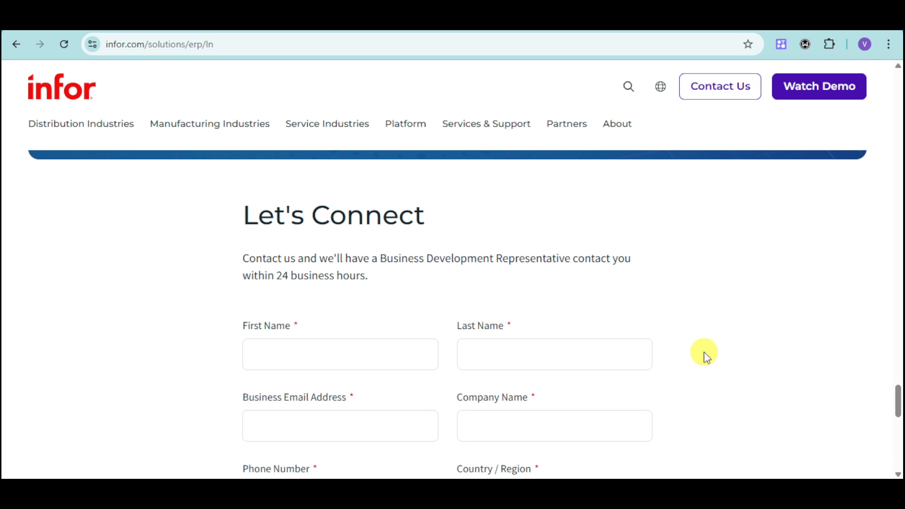
pyautogui.moveTo(534, 306)
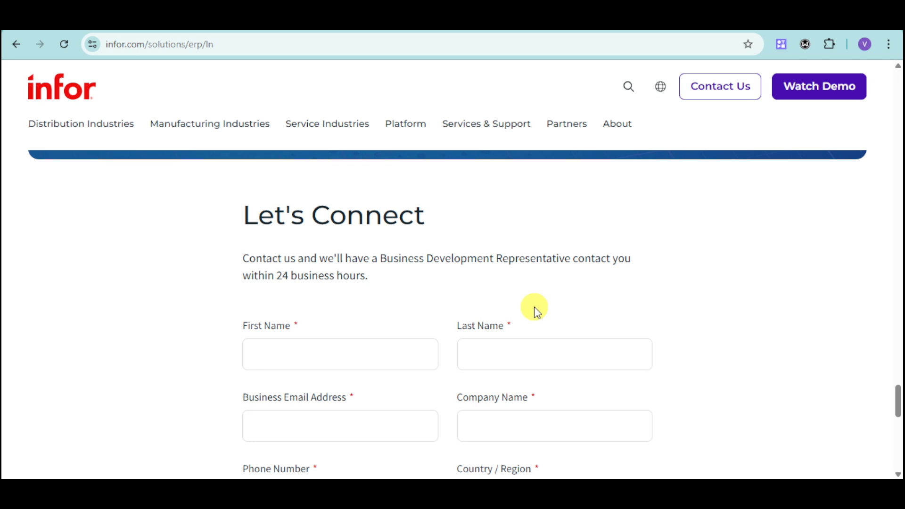
pyautogui.scroll(-3)
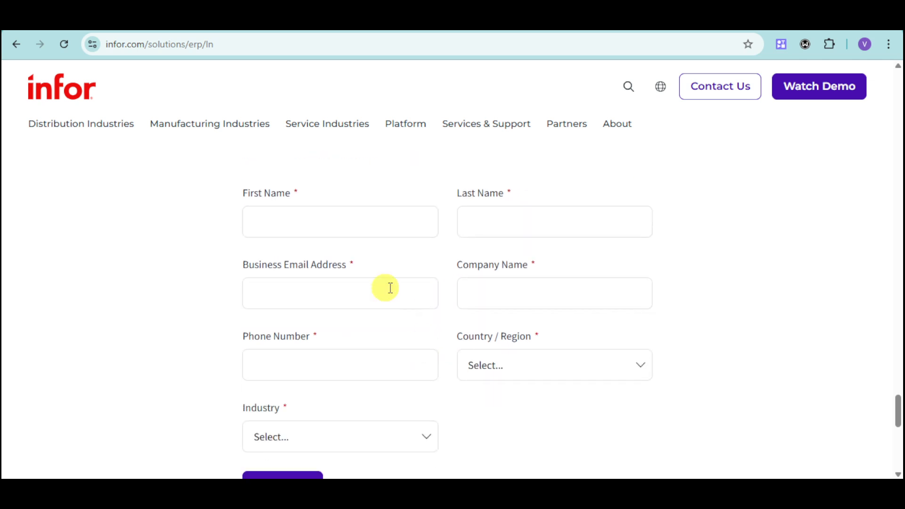
pyautogui.moveTo(511, 308)
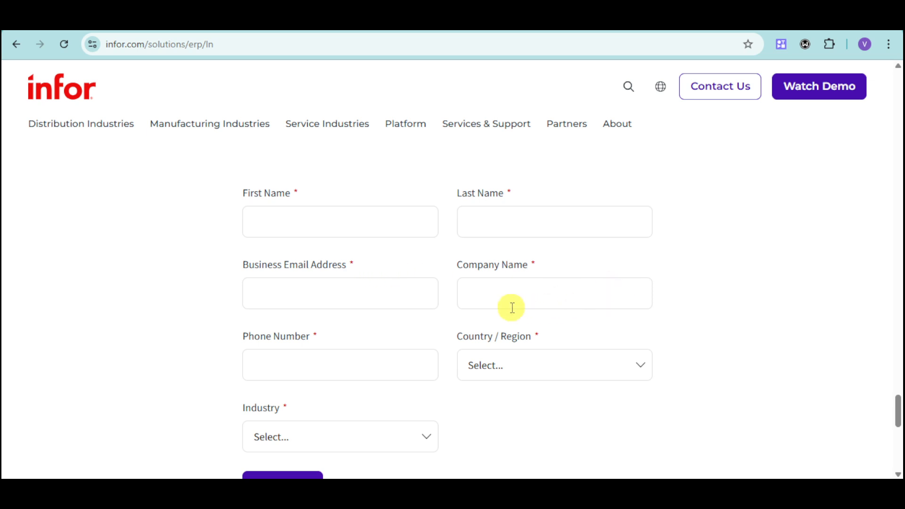
pyautogui.click(340, 436)
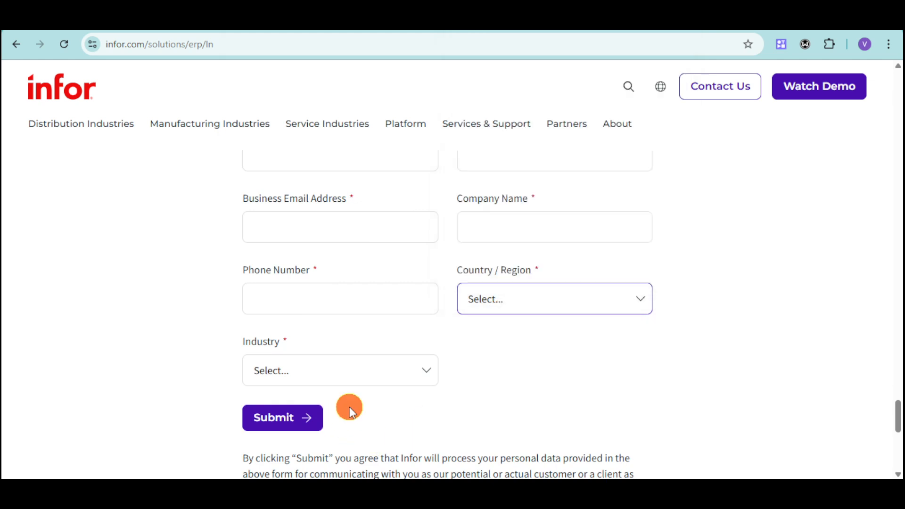
pyautogui.click(282, 417)
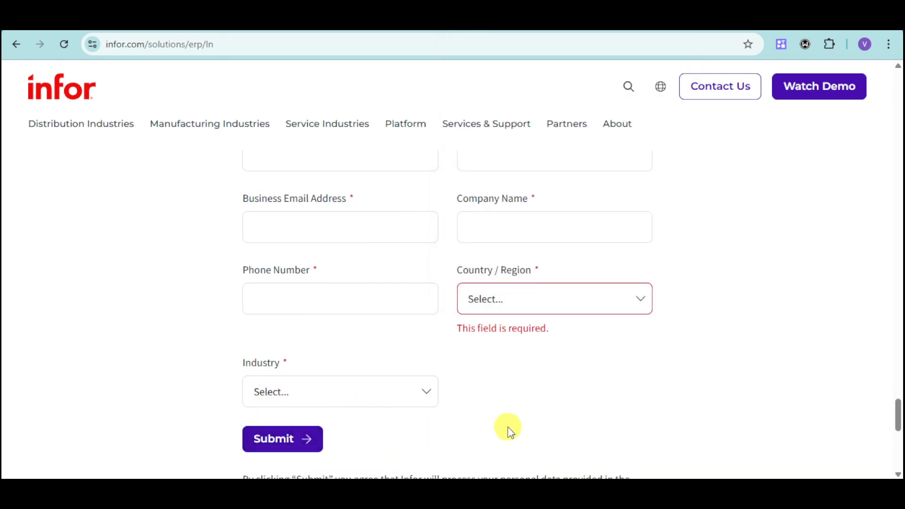
pyautogui.moveTo(530, 424)
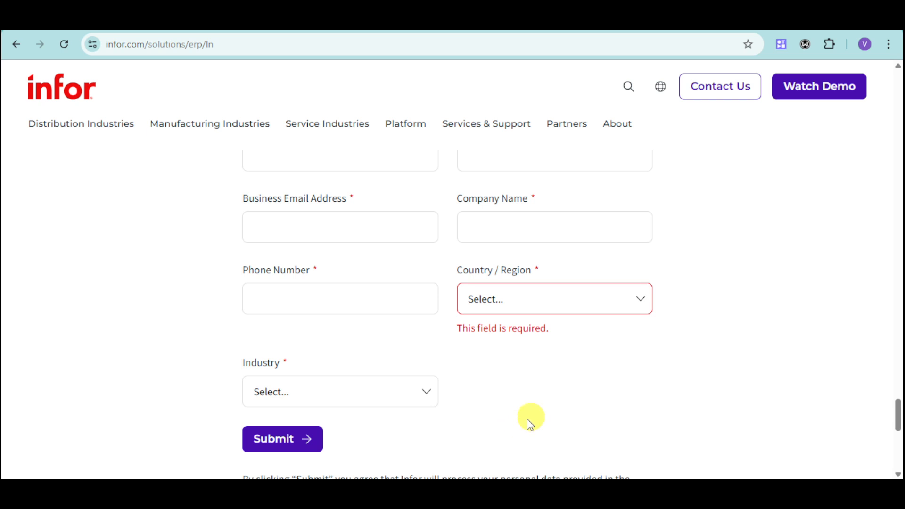
pyautogui.moveTo(882, 411)
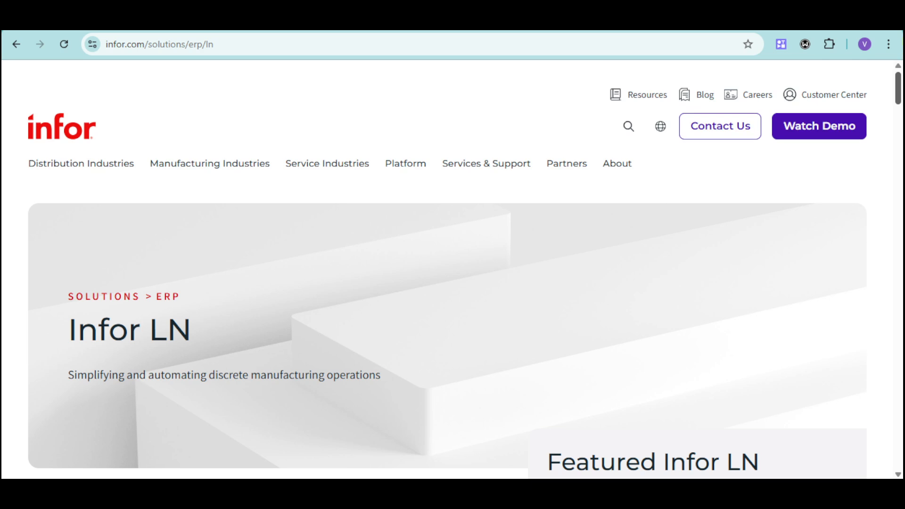
pyautogui.scroll(-3)
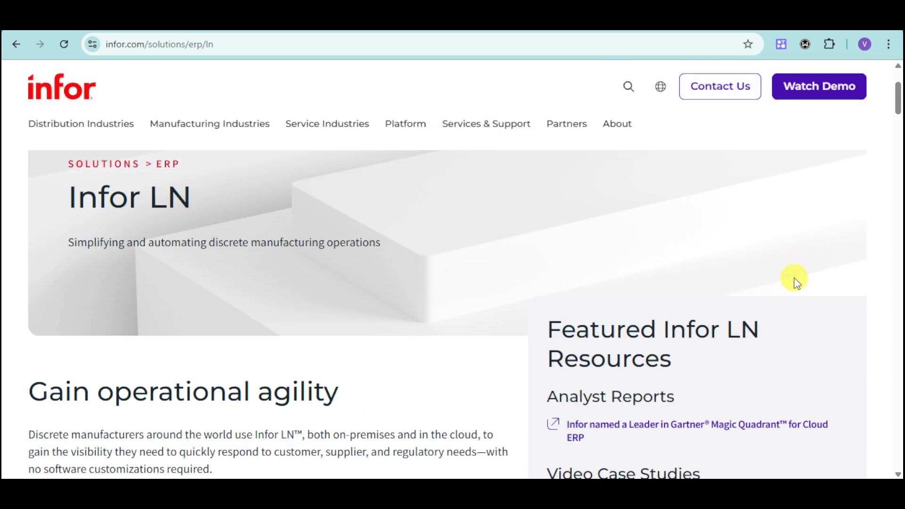